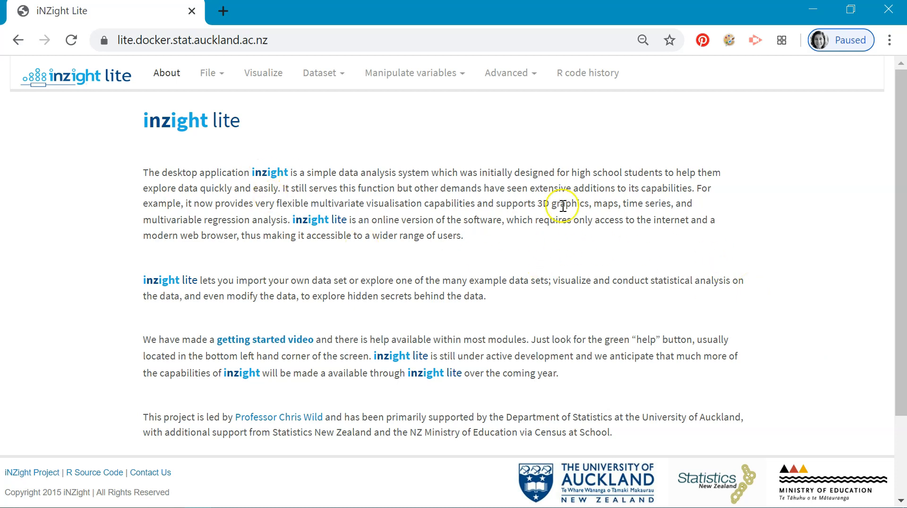
Step: Scroll through the slides toward 'Create a data iNZight Lite URL'
scroll("down", 3)
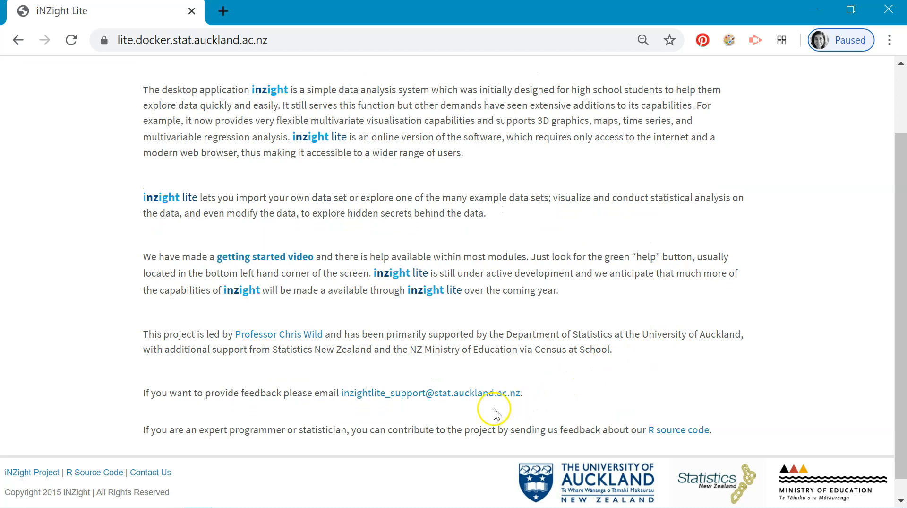
mouse_move(435, 412)
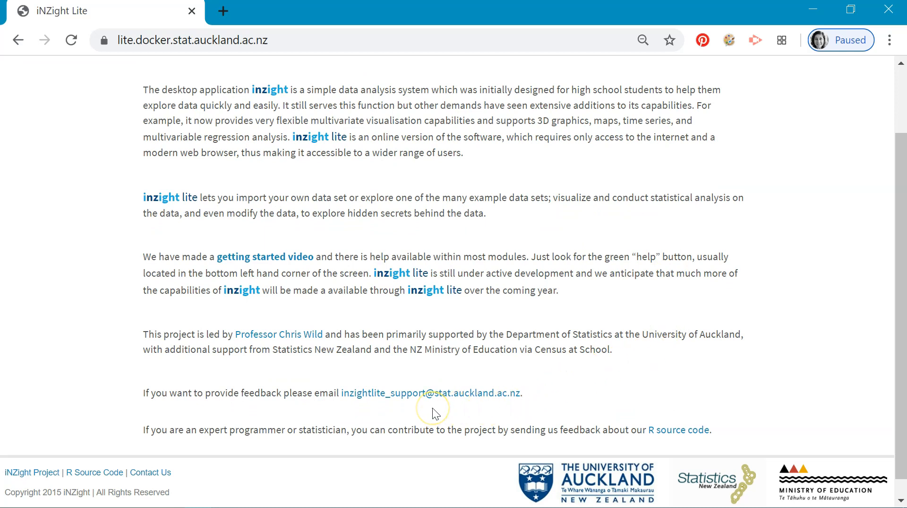
mouse_move(435, 413)
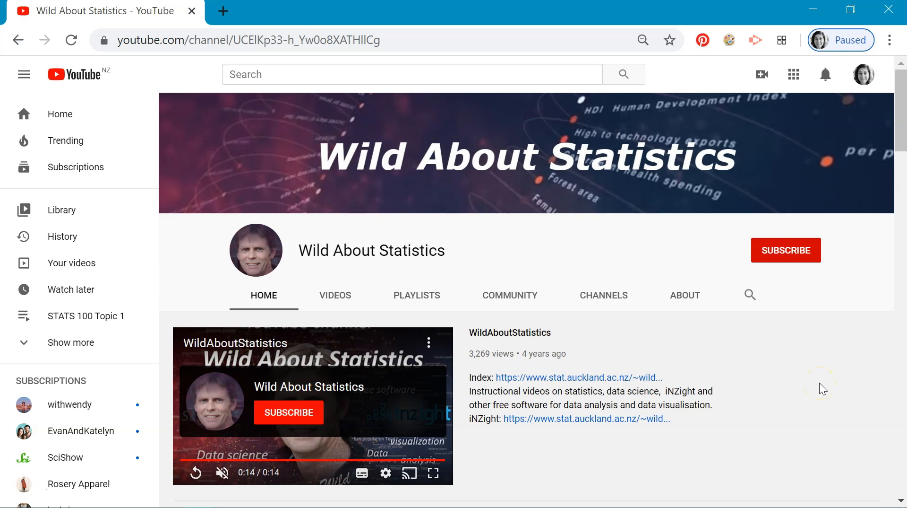
mouse_move(822, 388)
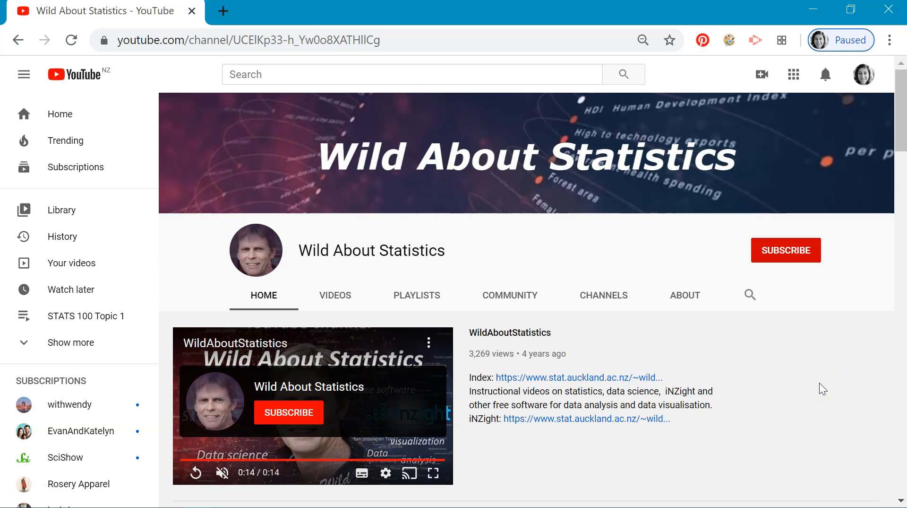
scroll("down", 3)
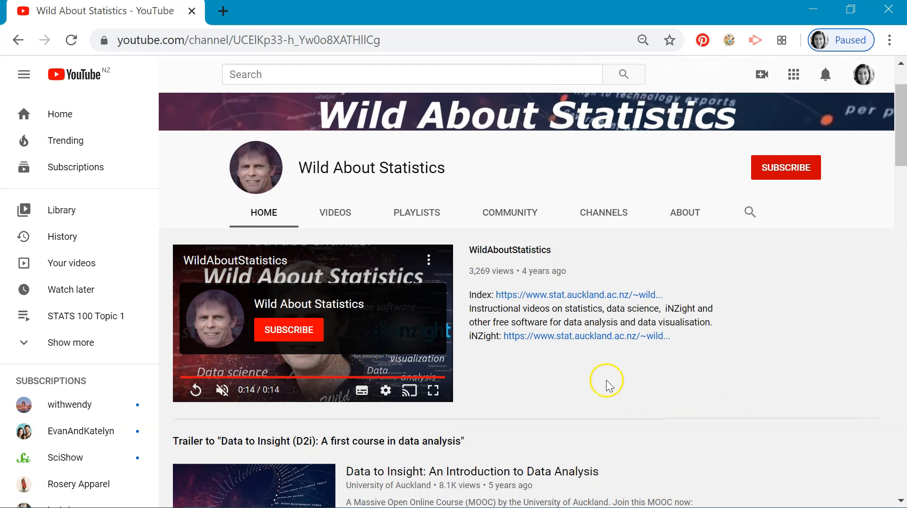
scroll("down", 3)
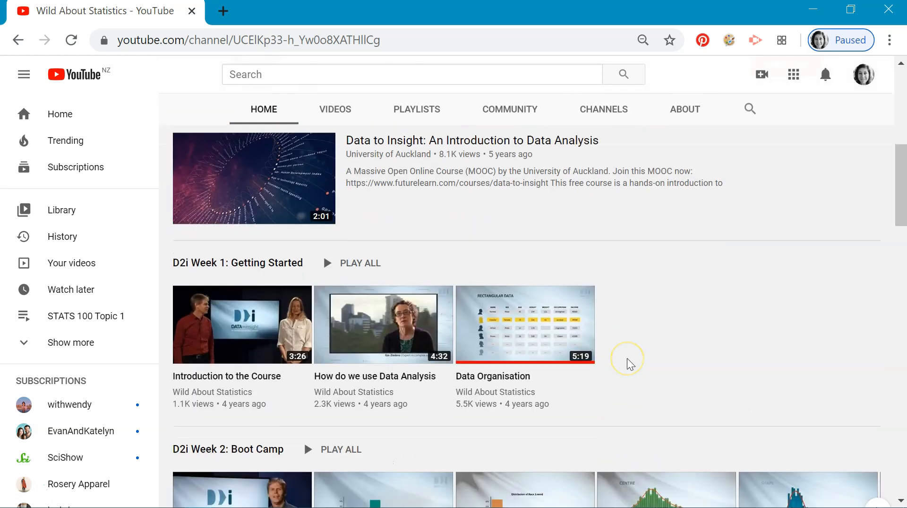
scroll("down", 3)
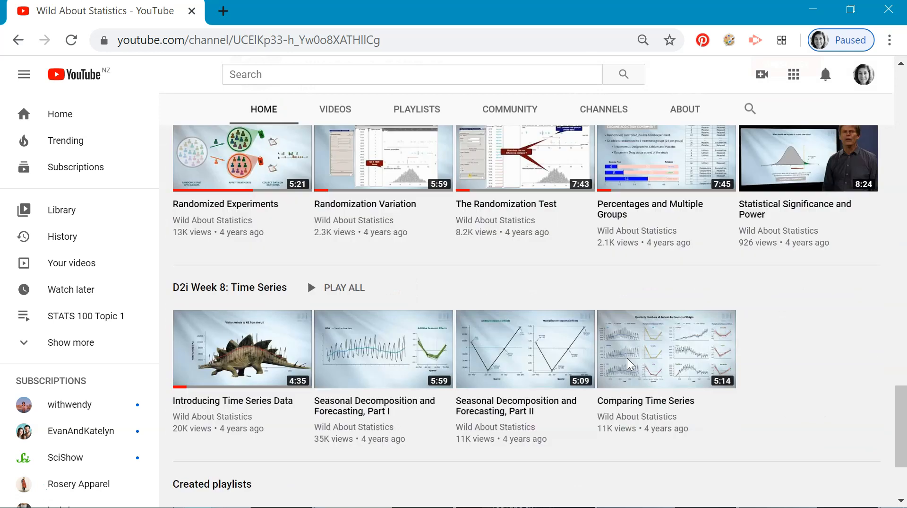
scroll("down", 3)
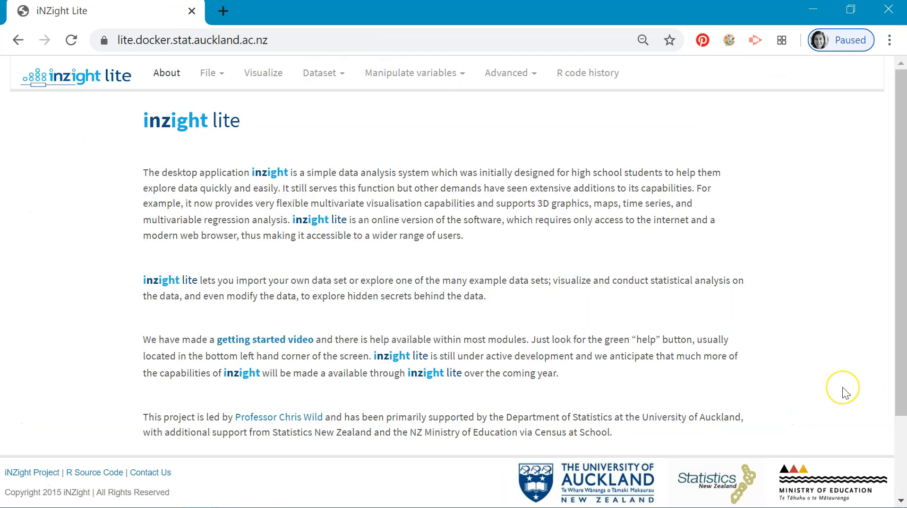
mouse_move(845, 392)
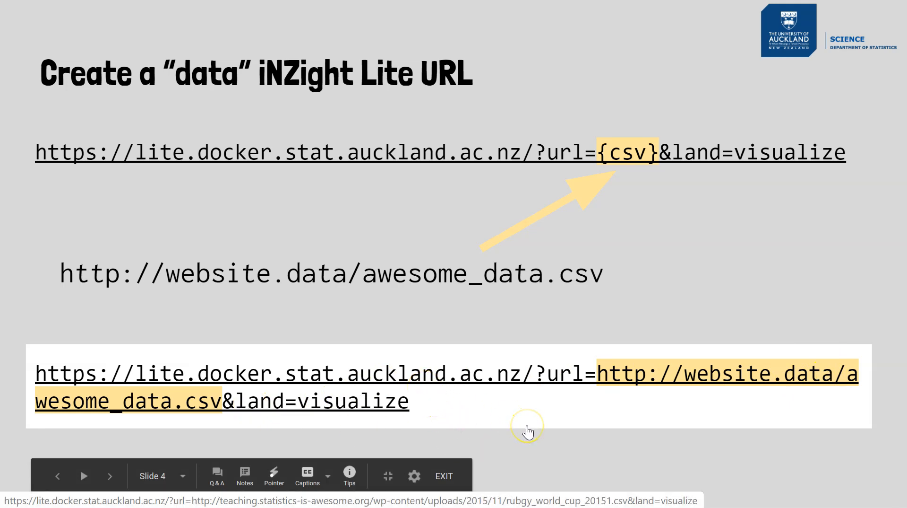
mouse_move(528, 431)
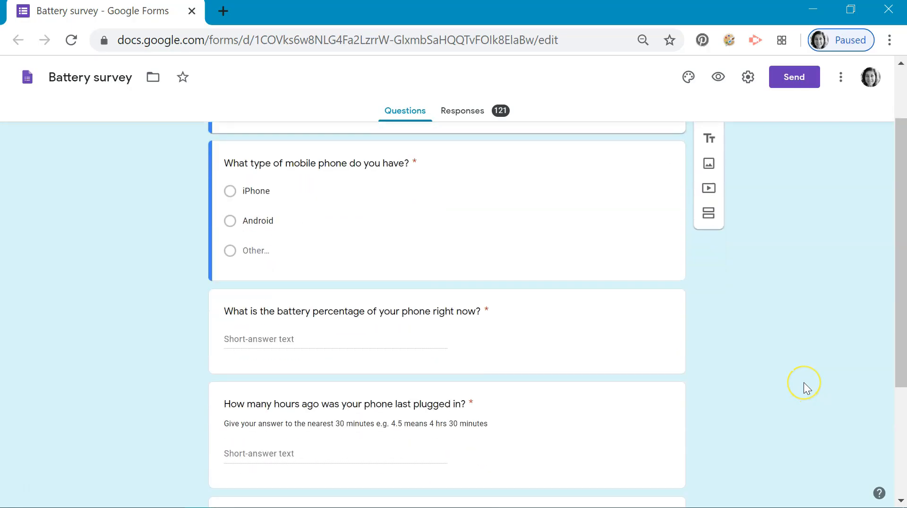
Step: Scroll past the survey questions and switch to the Responses view with its 121 responses
scroll("up", 3)
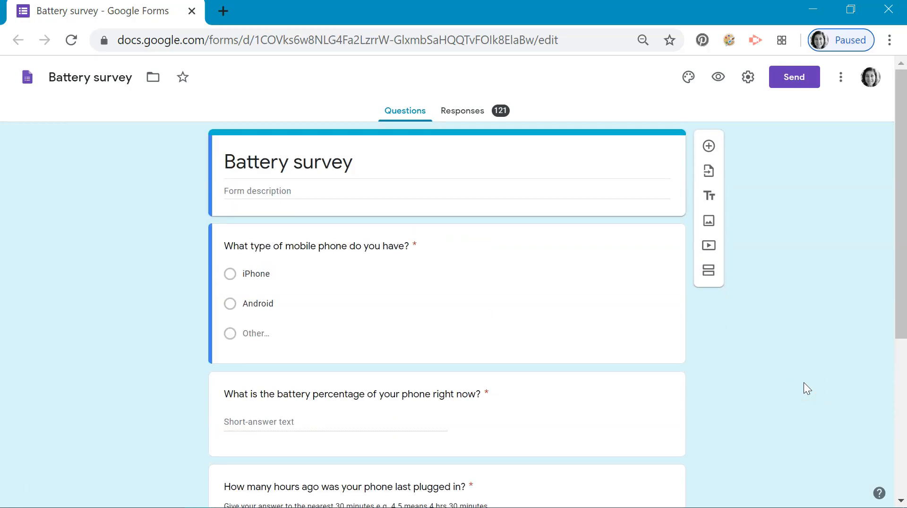
scroll("down", 3)
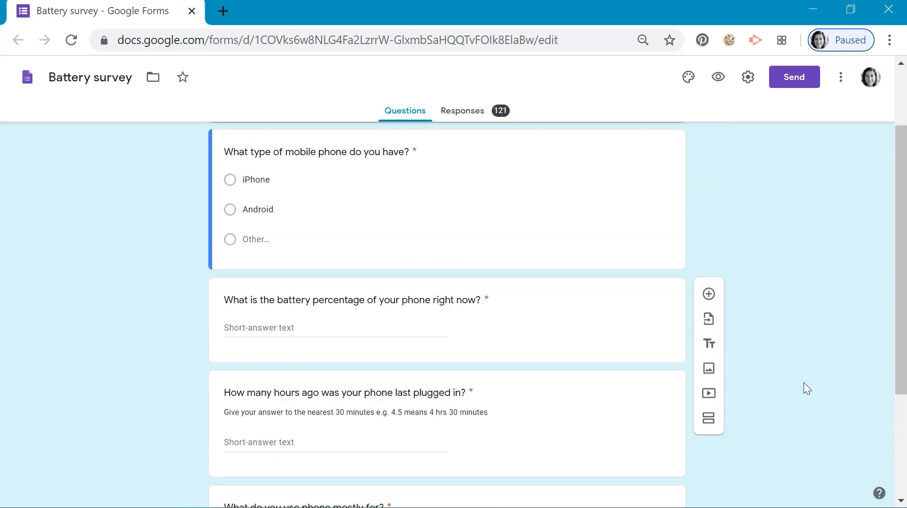
scroll("down", 3)
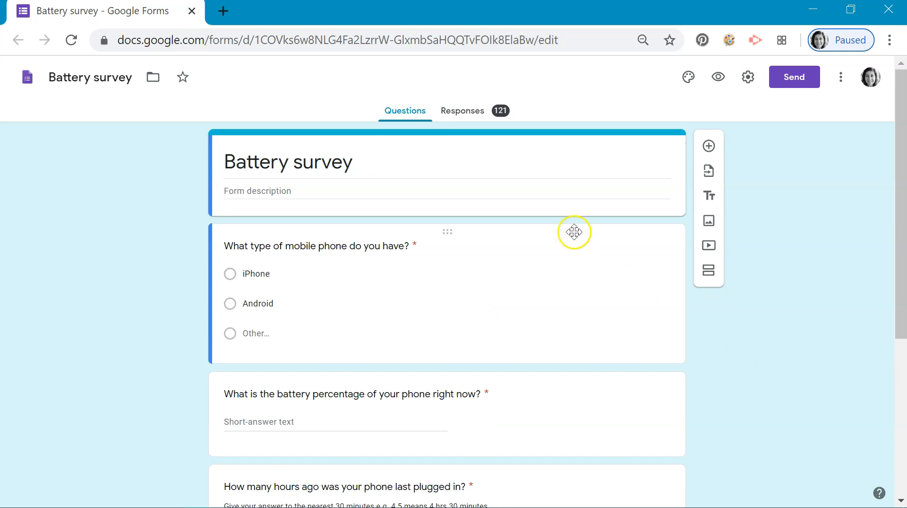
left_click(462, 110)
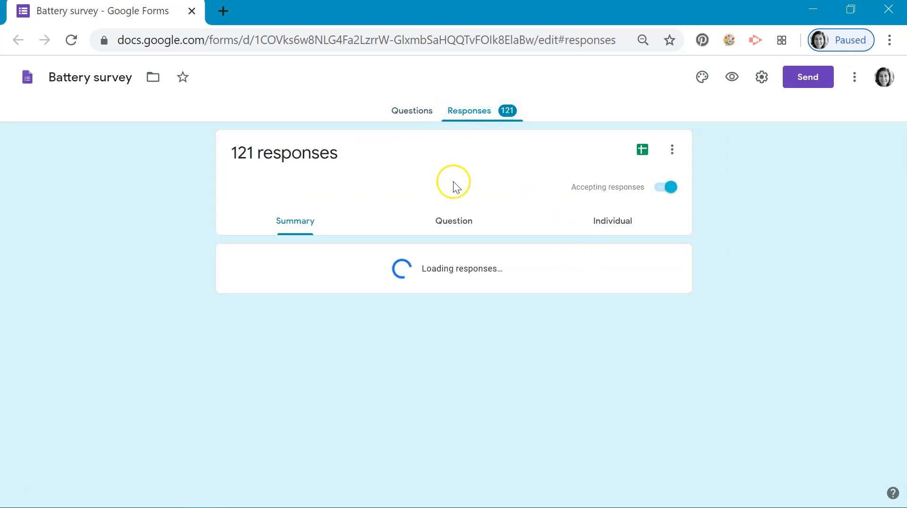
Step: Open the linked responses spreadsheet in a new tab, then return to the form's Questions view
left_click(641, 149)
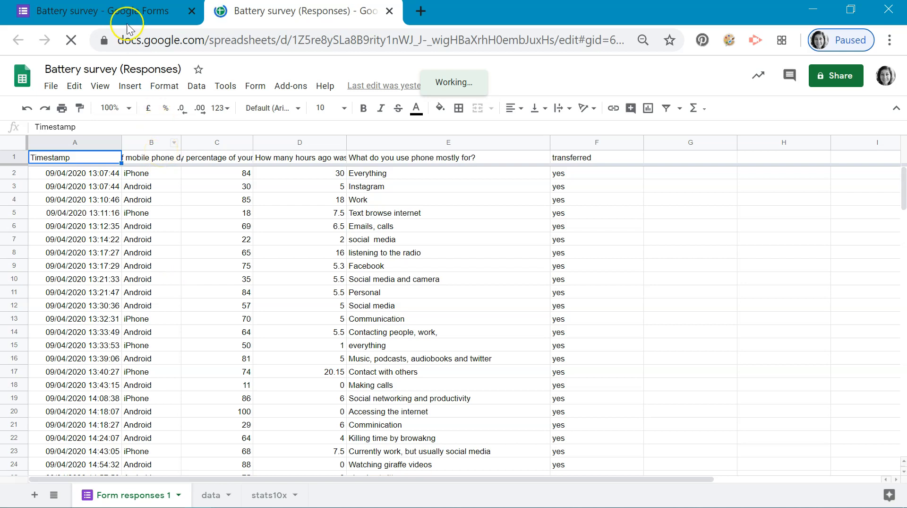
left_click(103, 10)
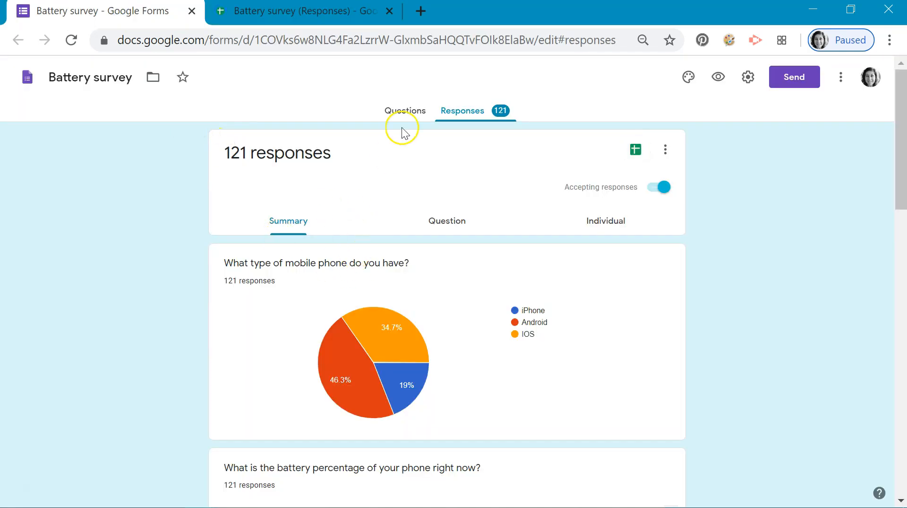
left_click(405, 111)
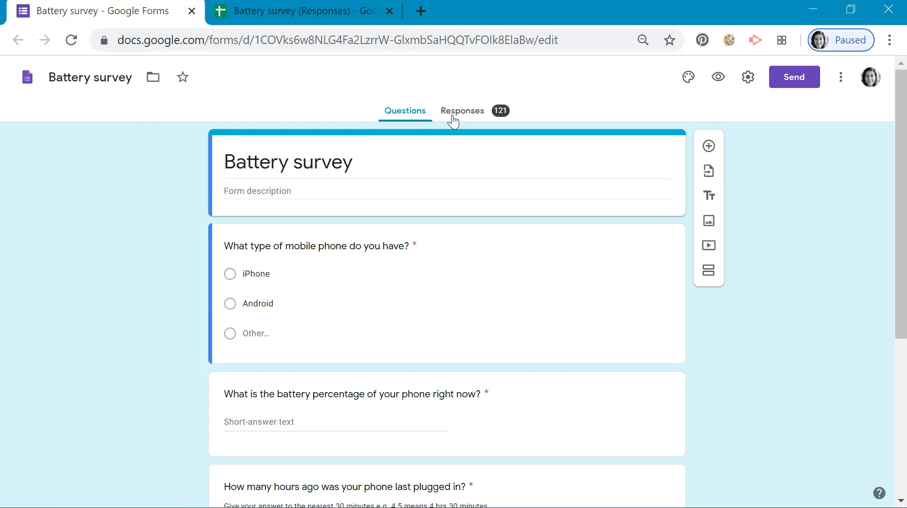
mouse_move(429, 136)
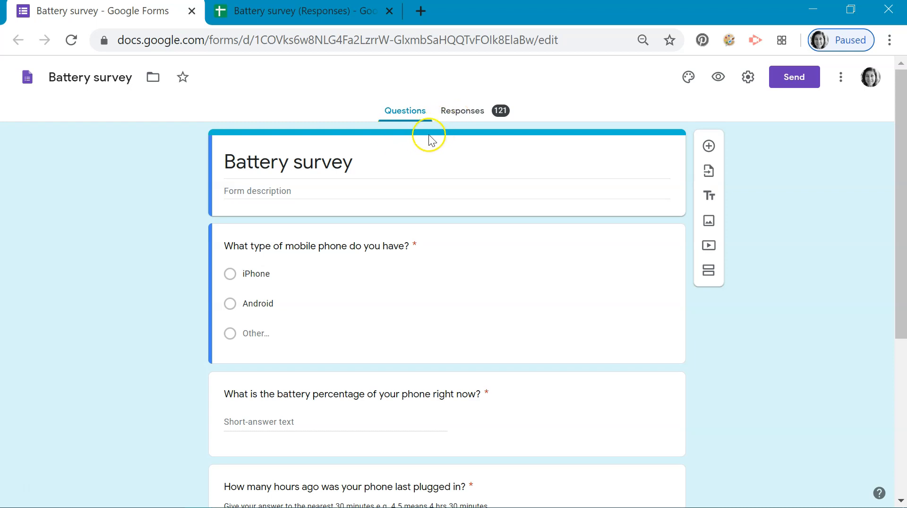
Step: Compare the Form responses 1 sheet with the data sheet, then start File for publishing
left_click(295, 10)
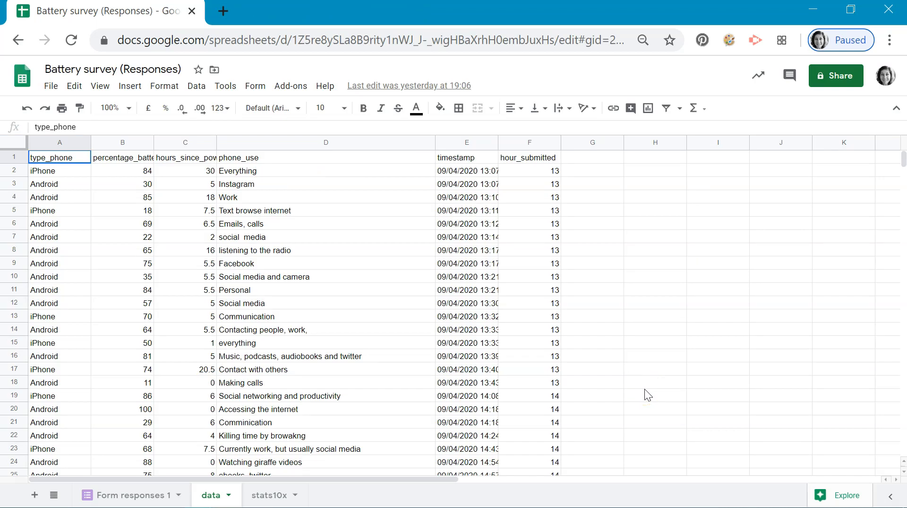
left_click(129, 495)
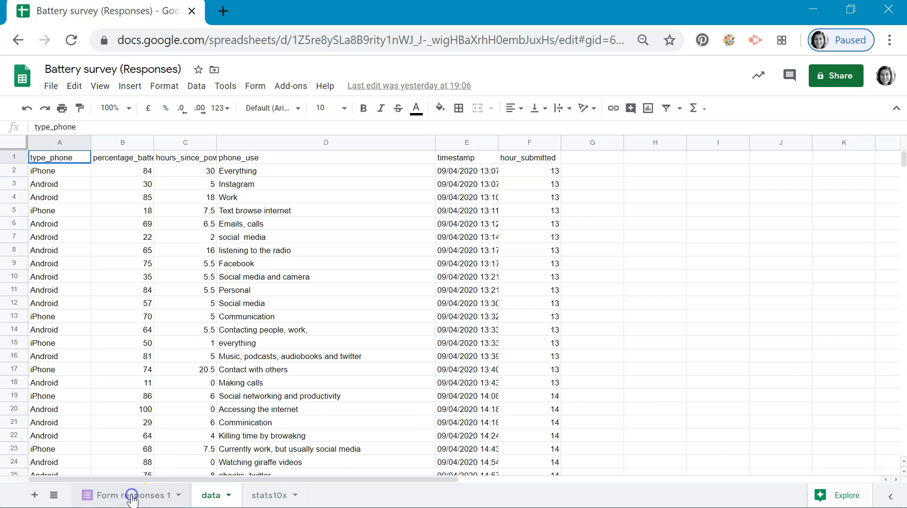
left_click(133, 494)
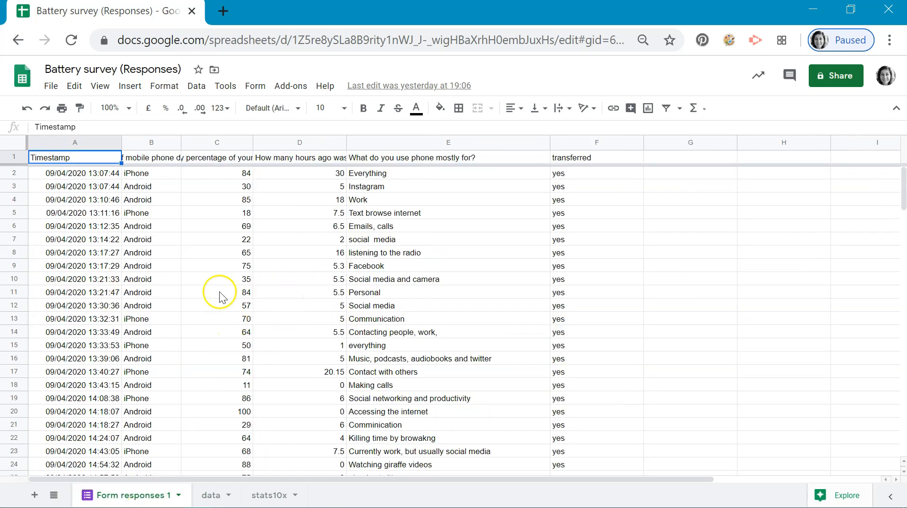
mouse_move(179, 265)
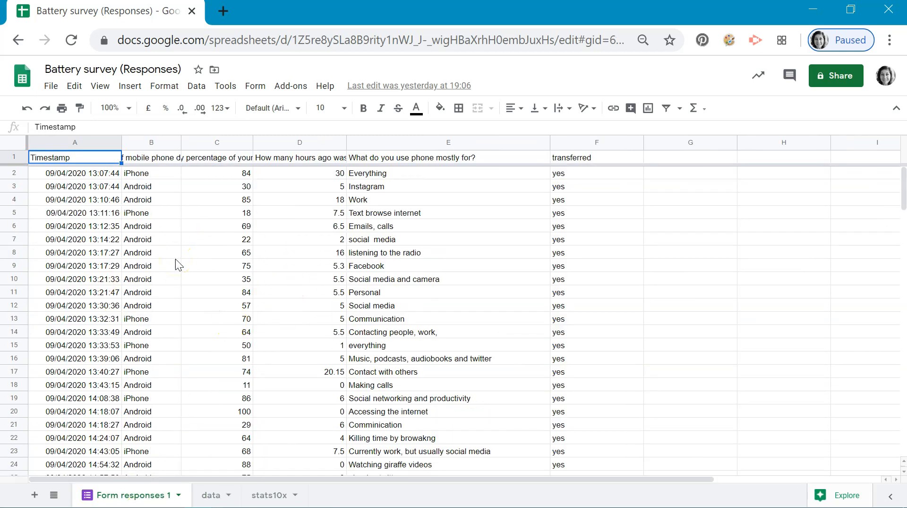
left_click(210, 494)
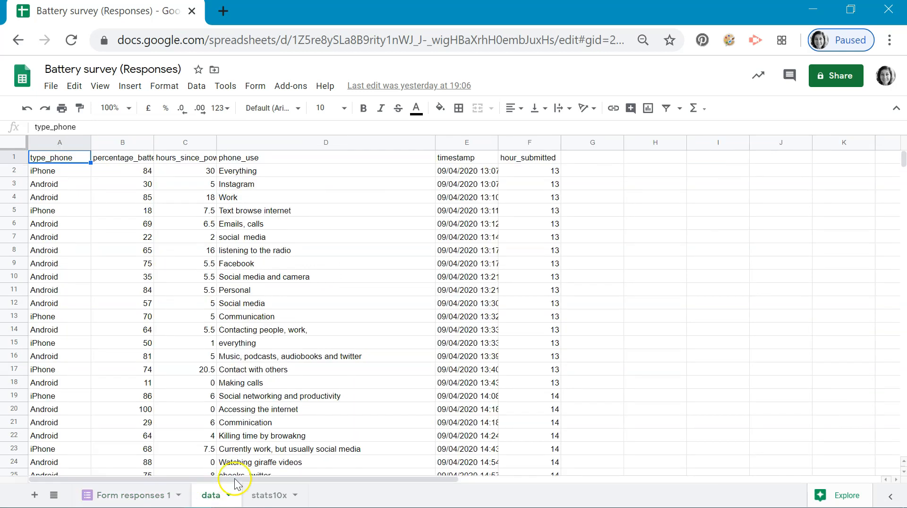
mouse_move(106, 301)
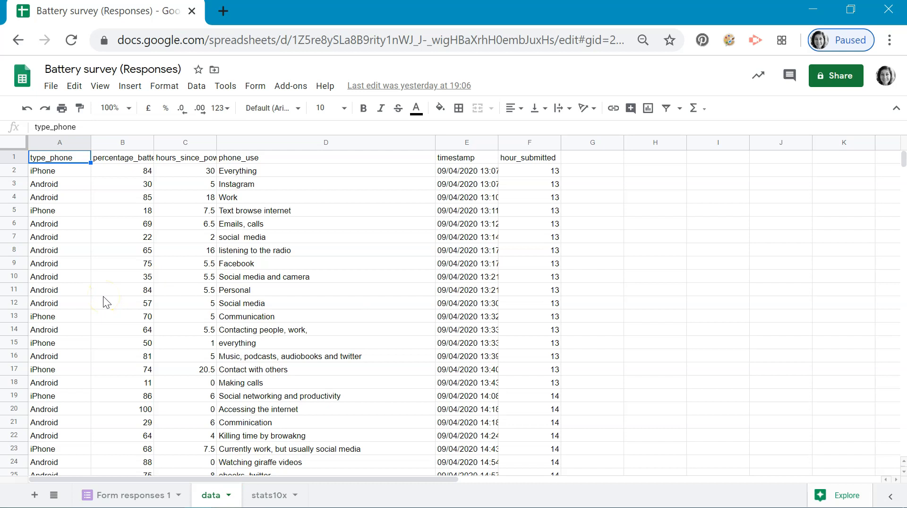
left_click(51, 86)
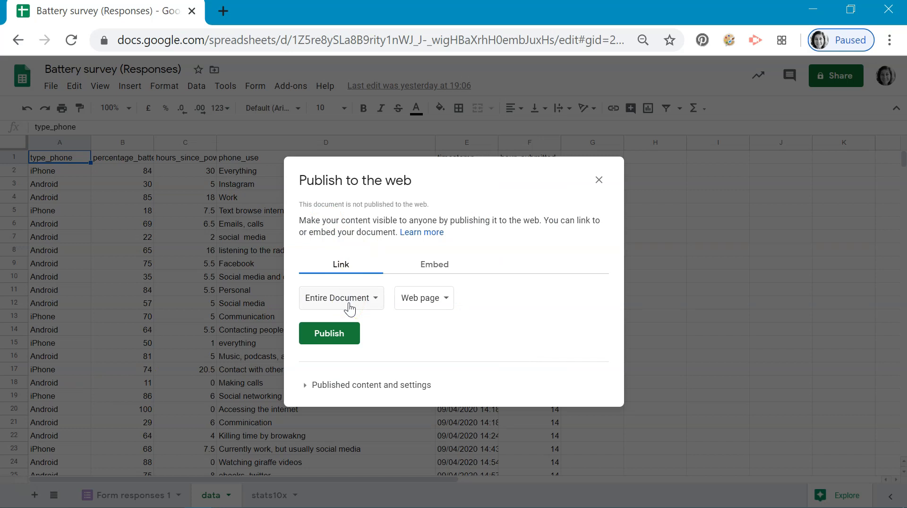
Step: Publish only the data sheet as Comma-separated values (.csv) and confirm
left_click(341, 298)
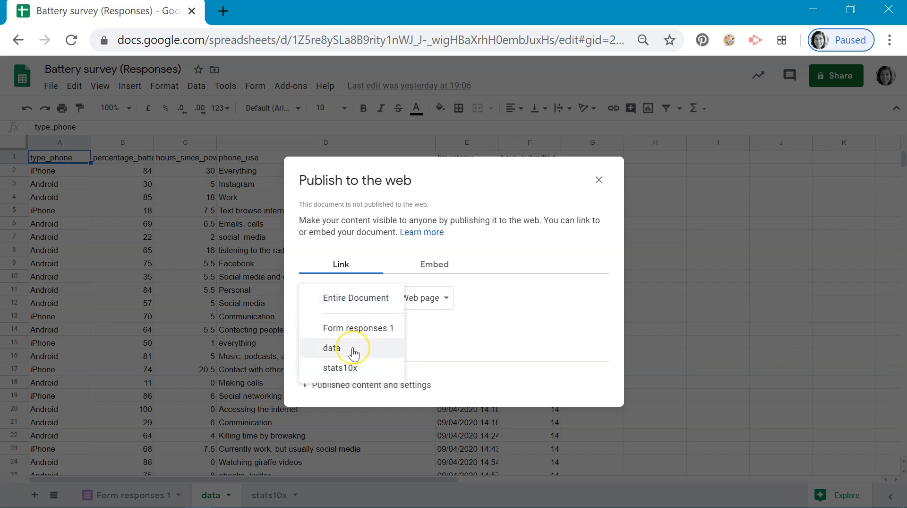
left_click(332, 347)
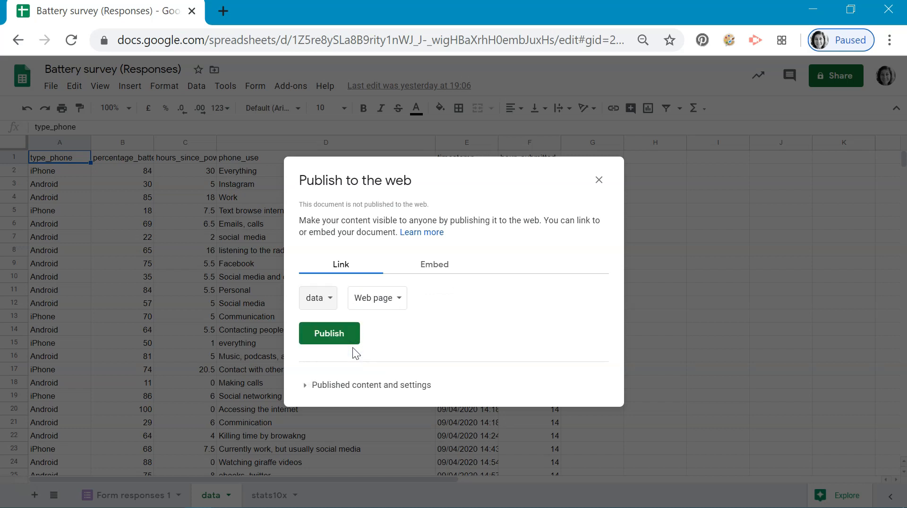
mouse_move(364, 298)
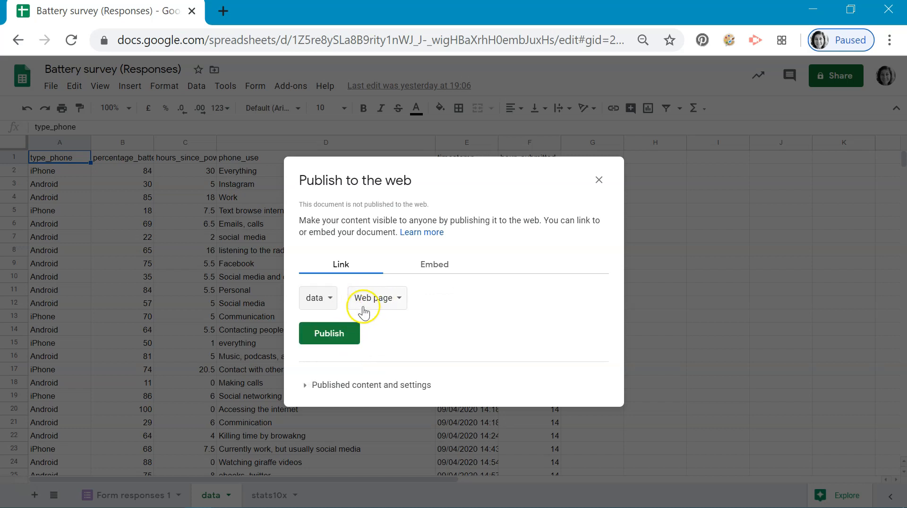
left_click(372, 297)
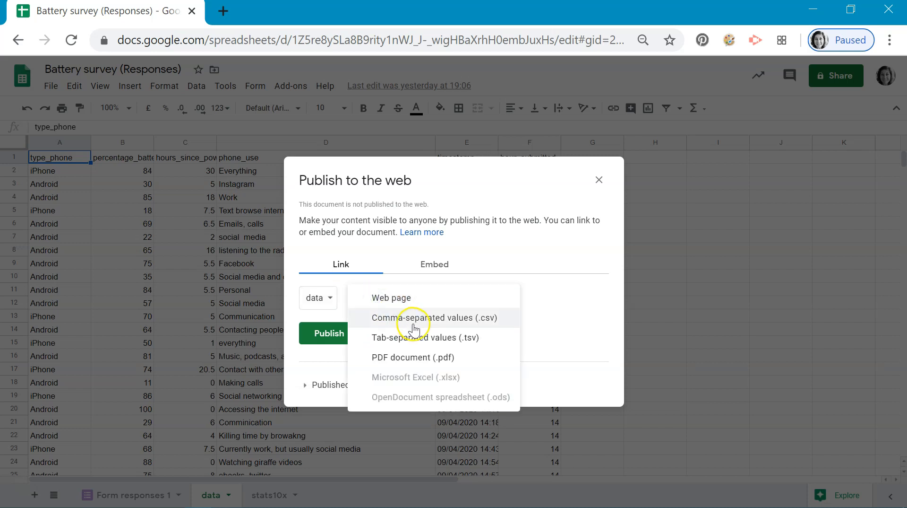
left_click(432, 318)
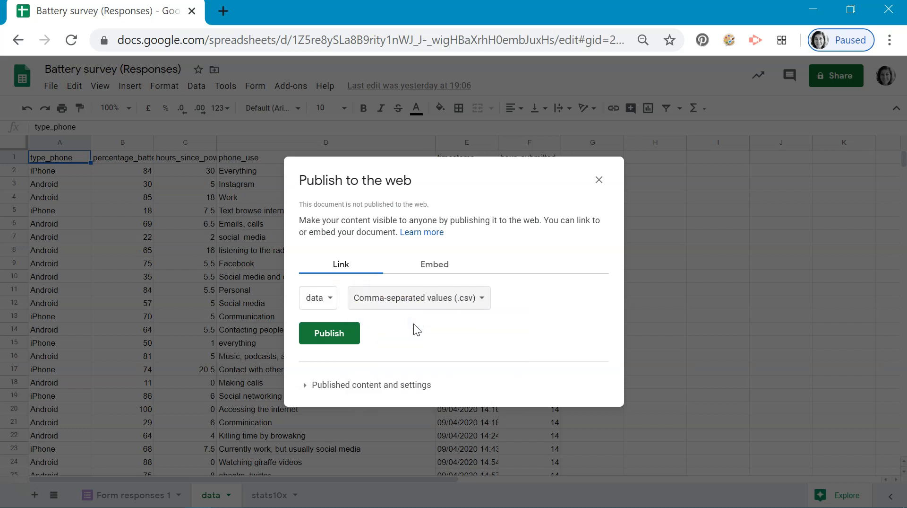
left_click(329, 333)
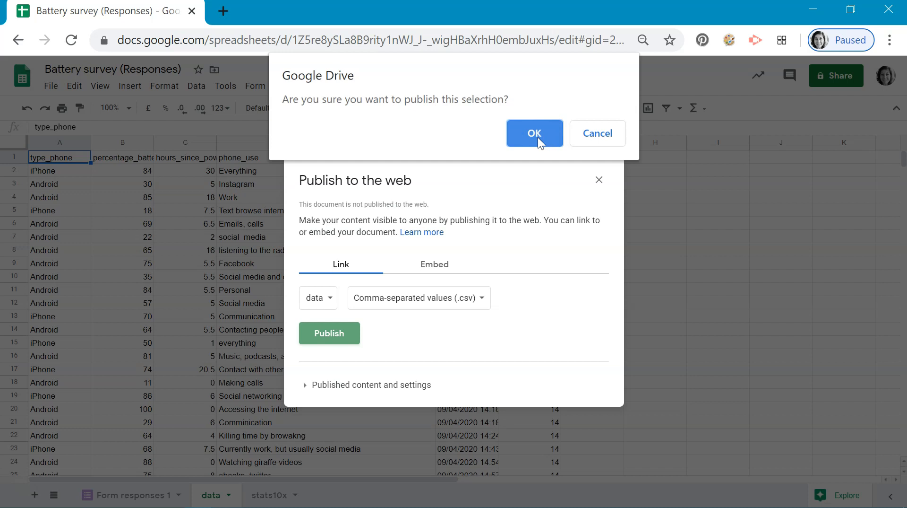
left_click(533, 134)
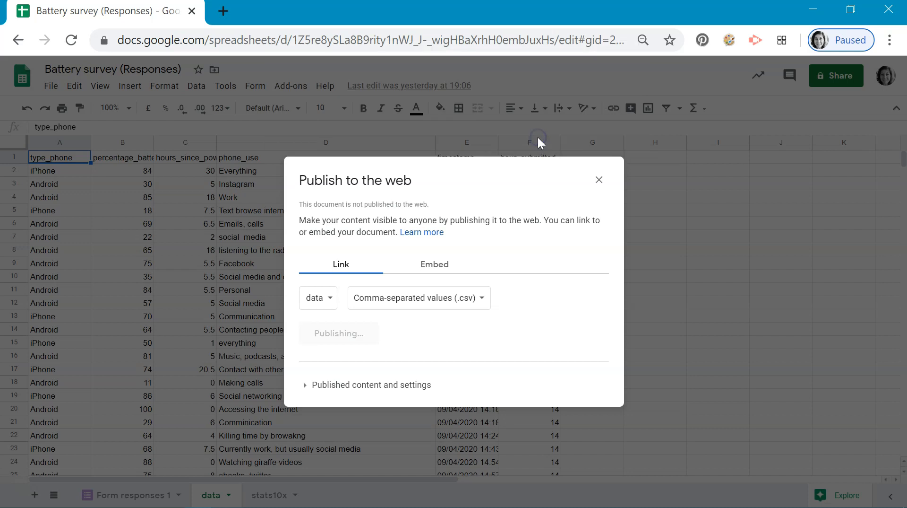
left_click(339, 333)
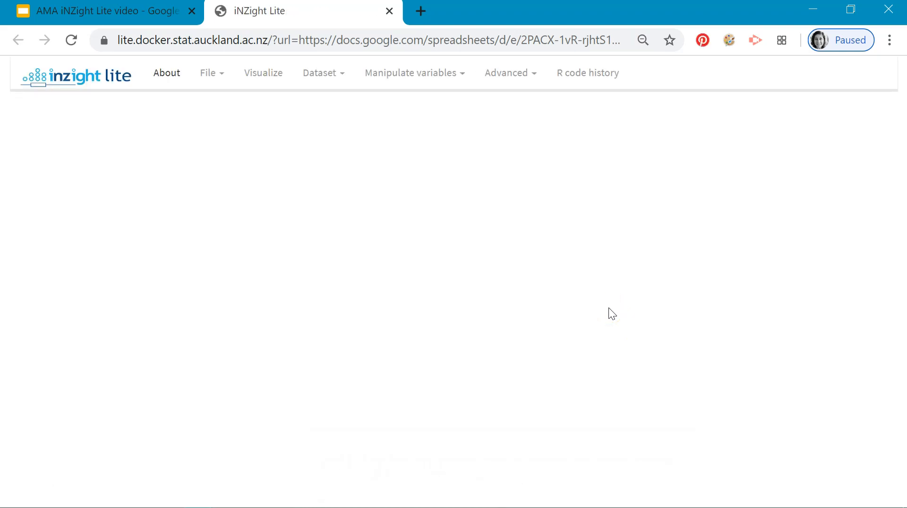
Step: Go to Visualize to show the type_phone bar chart
left_click(262, 72)
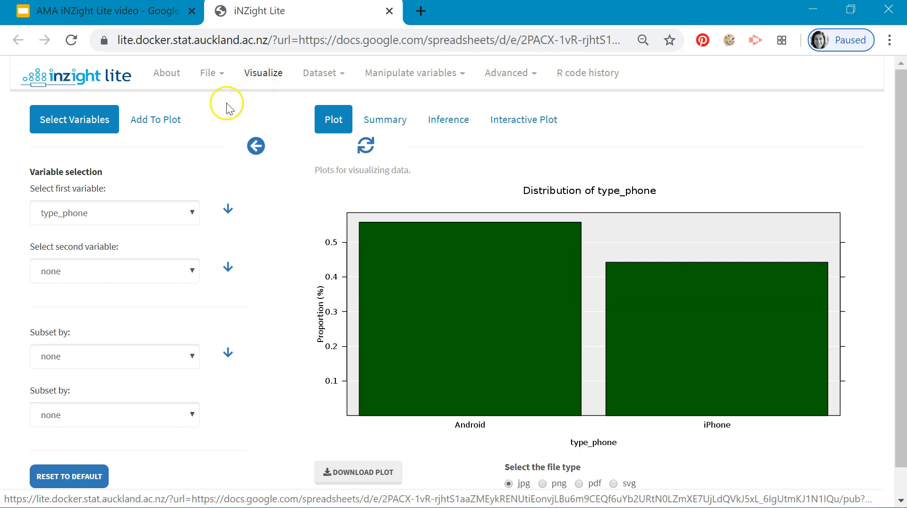
mouse_move(219, 123)
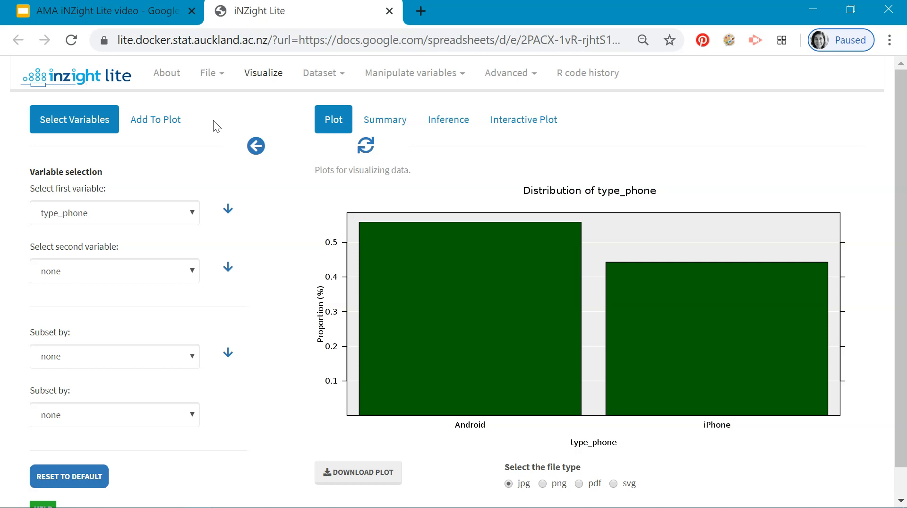
mouse_move(94, 225)
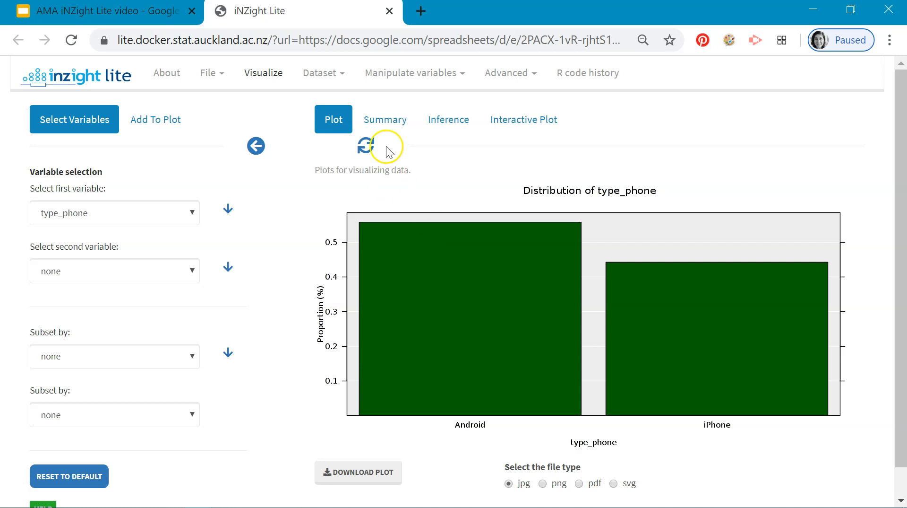
left_click(384, 119)
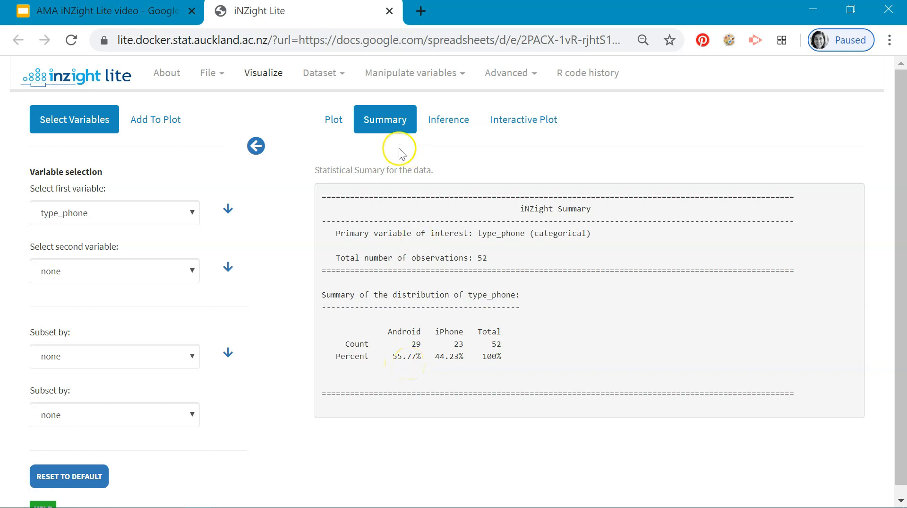
left_click(333, 119)
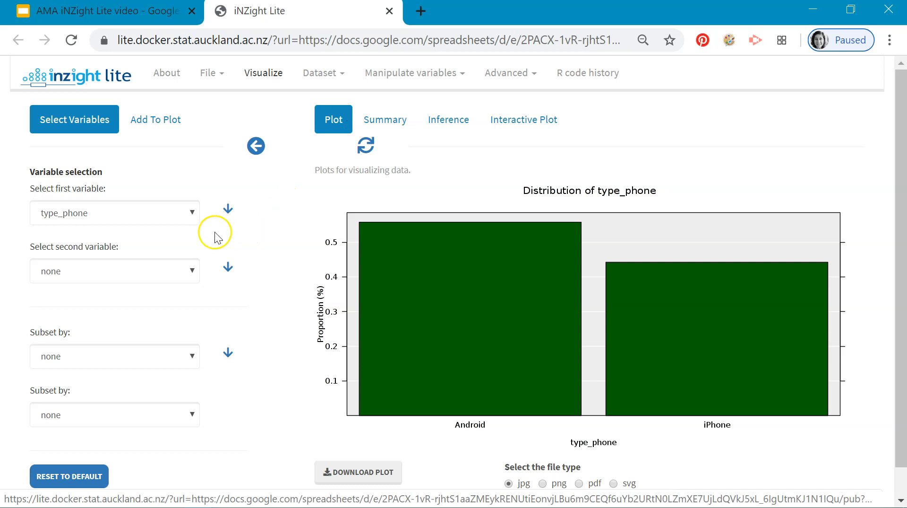
left_click(115, 213)
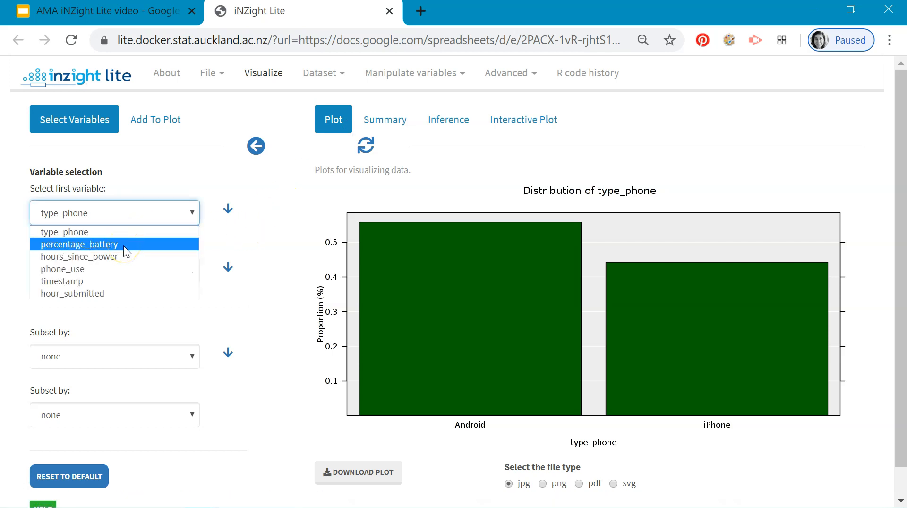
Step: Choose percentage_battery as the first variable, giving a dot plot with box plot
left_click(79, 243)
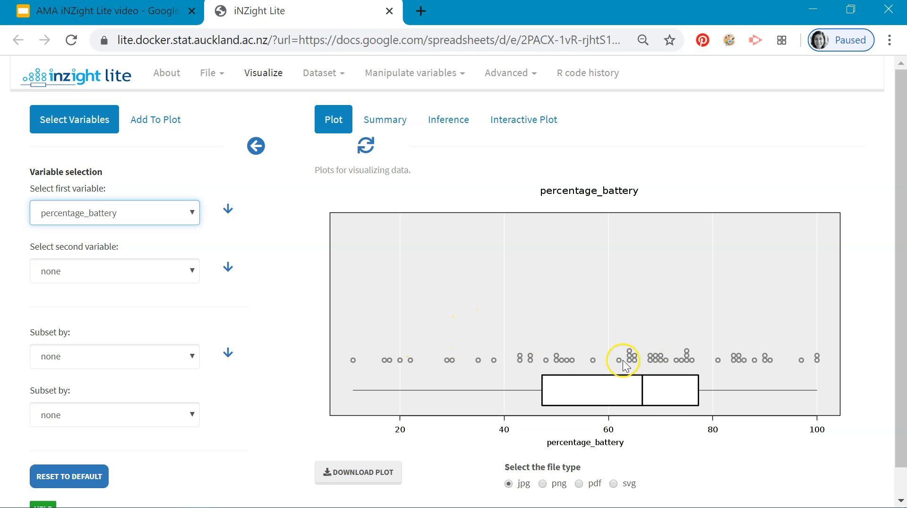
mouse_move(616, 375)
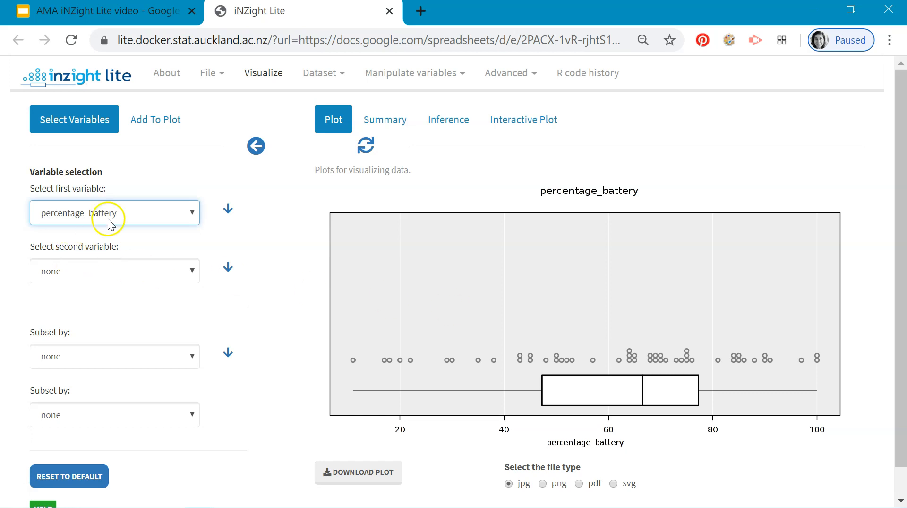
Step: Set type_phone as the second variable to compare battery between Android and iPhone
left_click(114, 270)
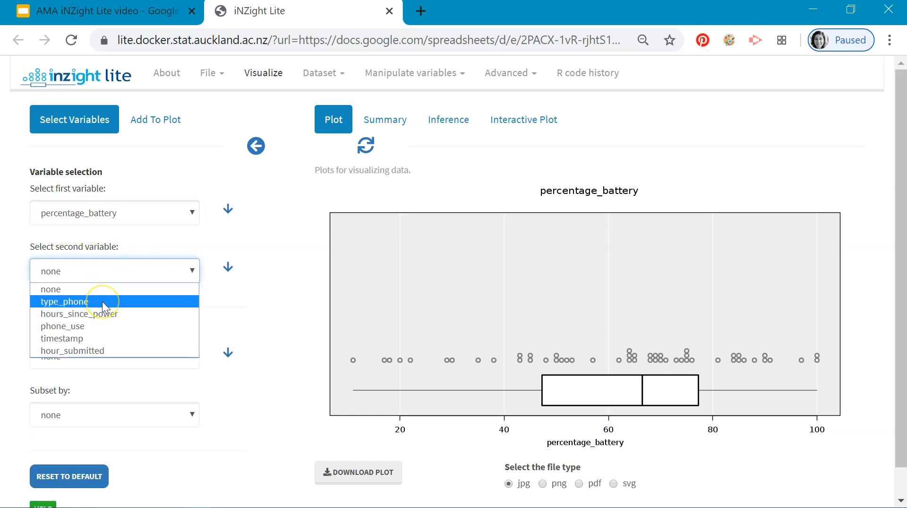
left_click(64, 300)
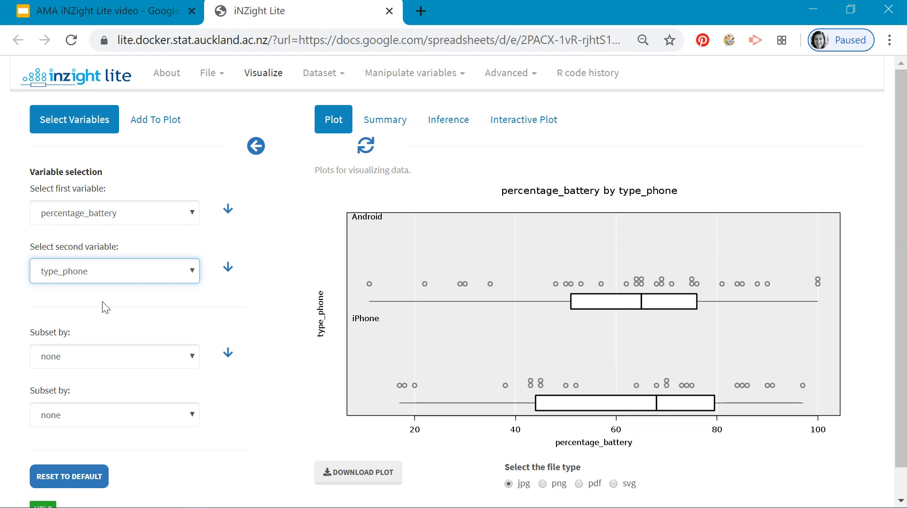
Step: Change the second variable to hour_submitted for a battery-versus-hour scatter plot
left_click(115, 270)
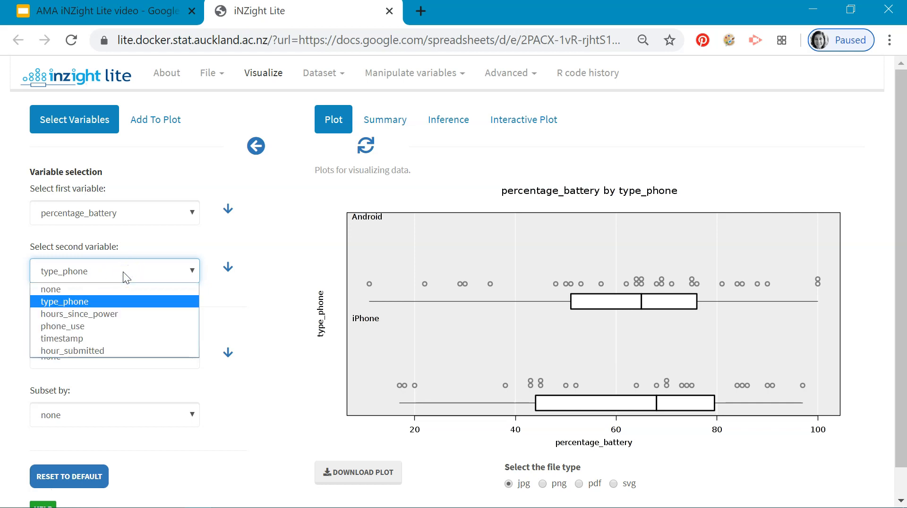
left_click(73, 349)
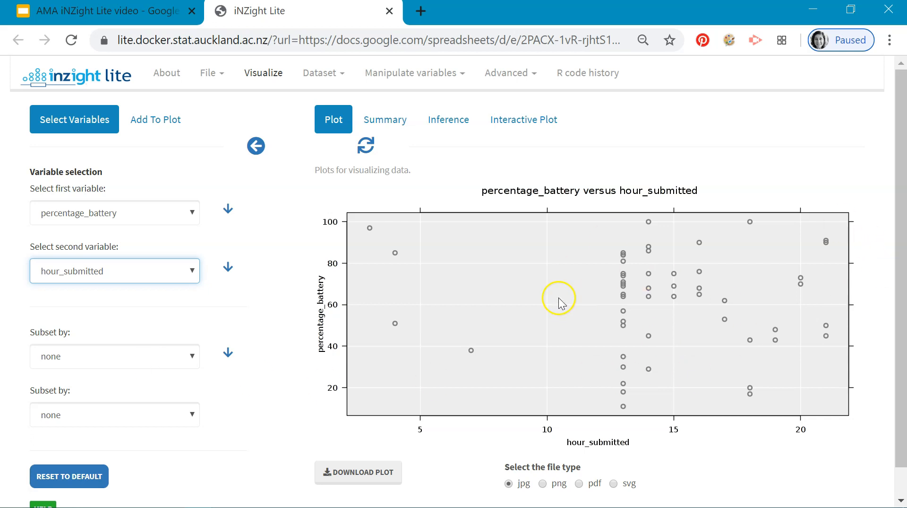
mouse_move(535, 301)
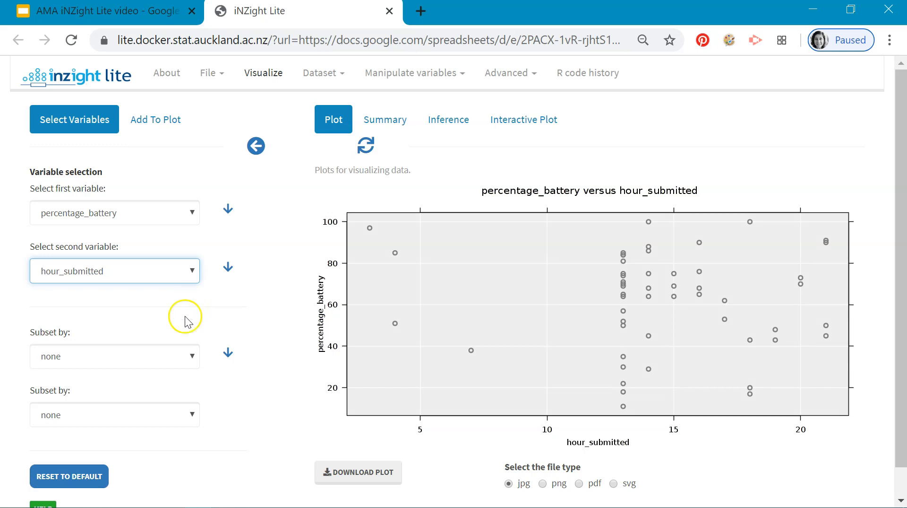
Step: Subset by type_phone to split the scatter plot into Android and iPhone panels
left_click(114, 355)
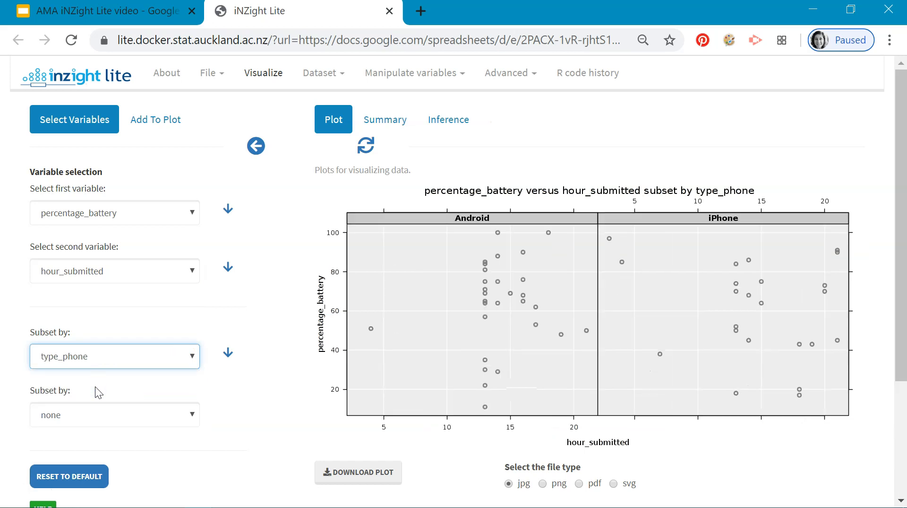
mouse_move(185, 299)
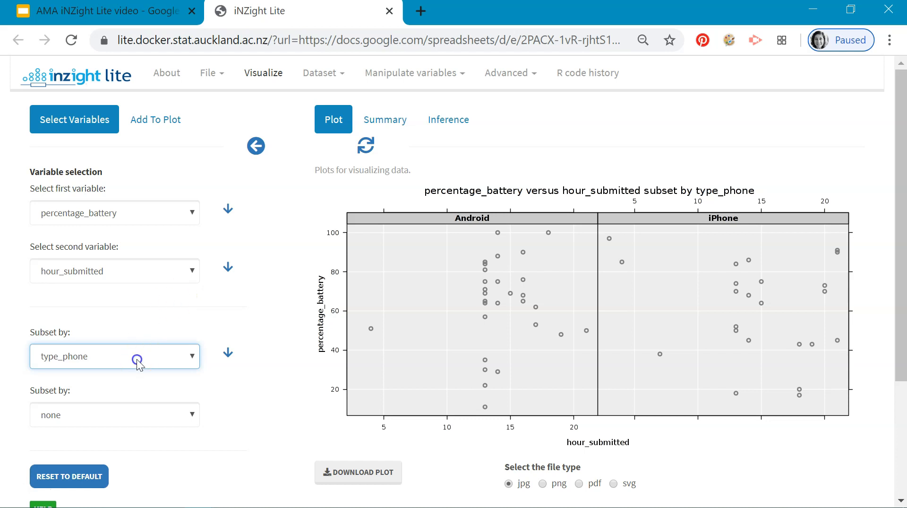
Step: Clear the type_phone subsetting and swap hour_submitted for type_phone as the second variable
left_click(114, 356)
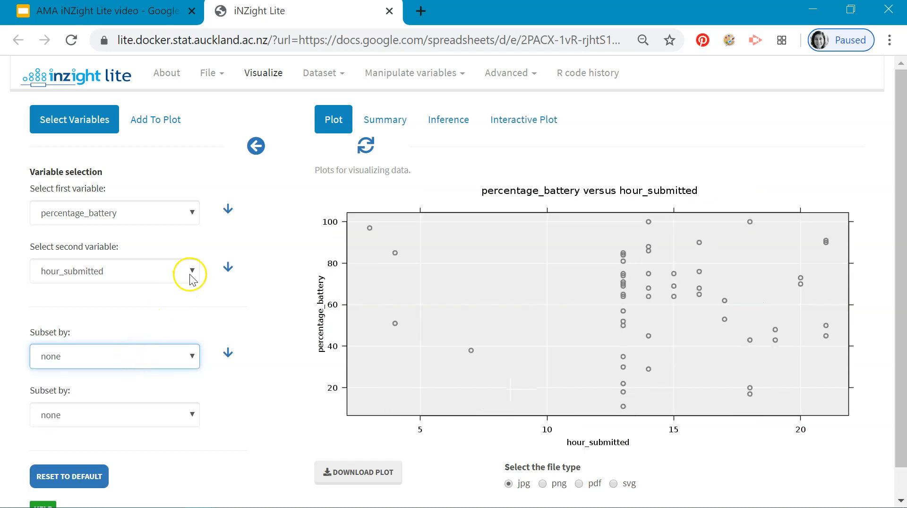
left_click(190, 270)
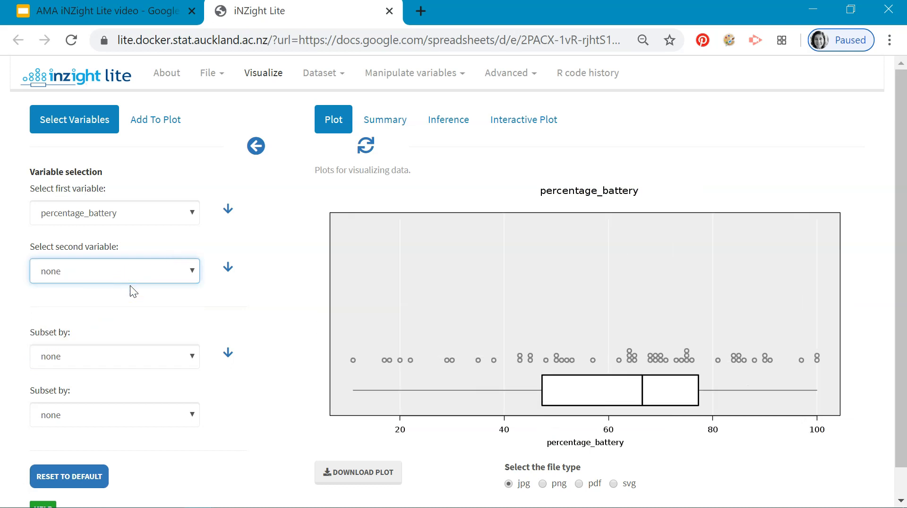
left_click(115, 270)
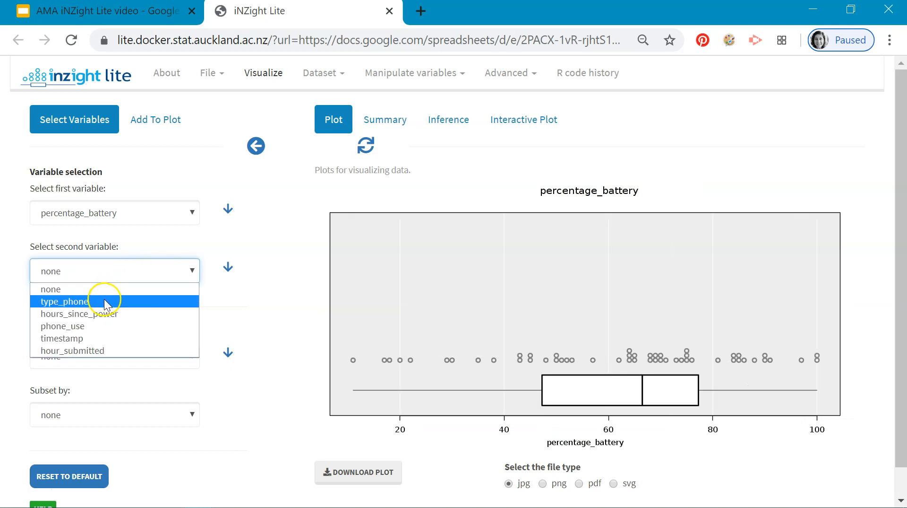
left_click(65, 301)
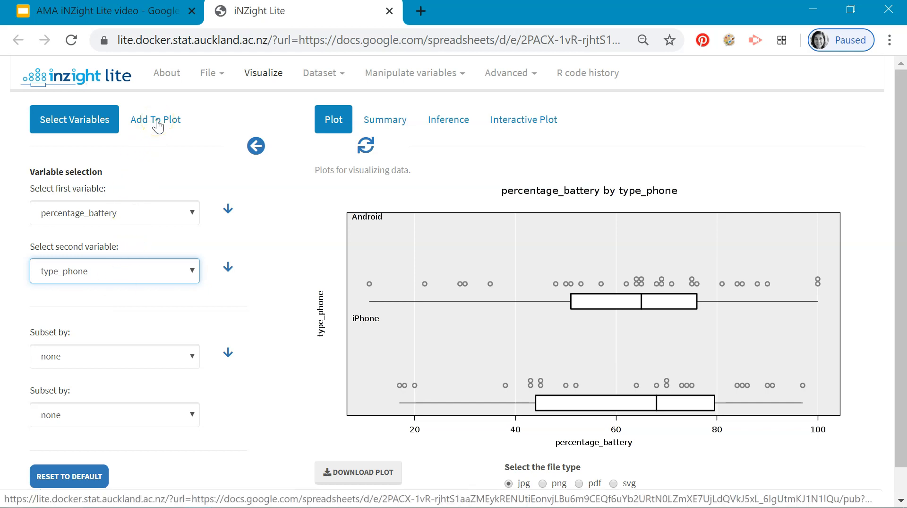
Step: Add inference information based on the Median parameter to the Android and iPhone boxplots
left_click(155, 119)
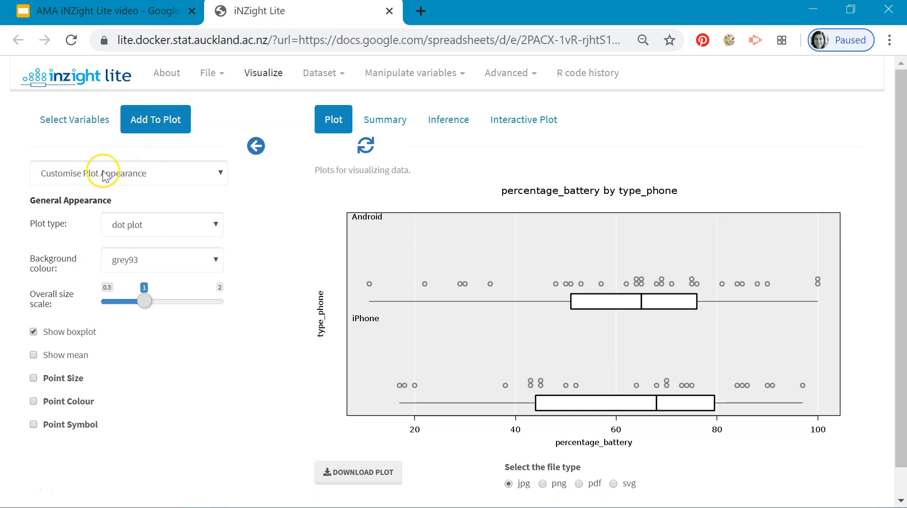
left_click(129, 172)
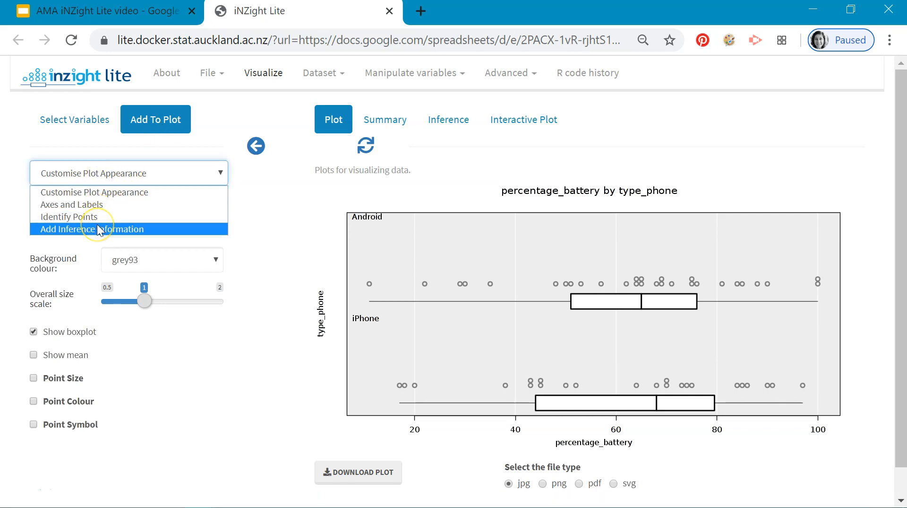
left_click(91, 229)
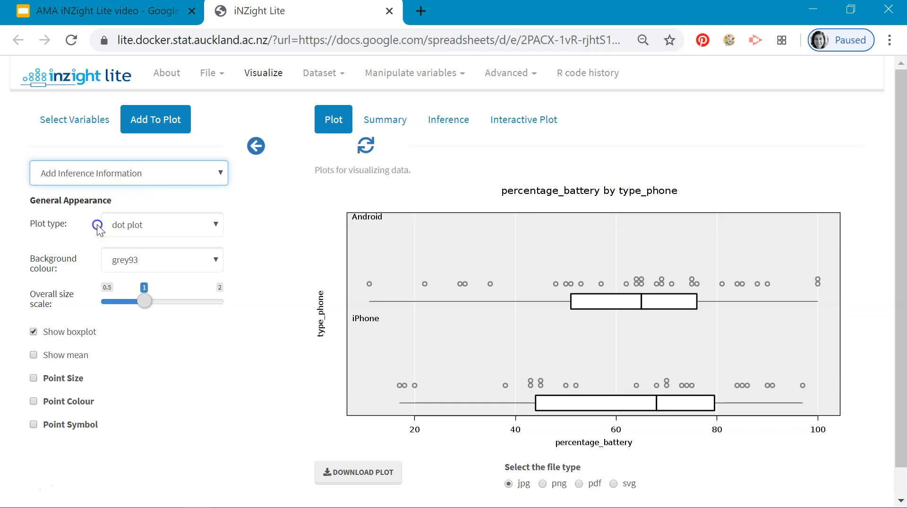
left_click(129, 172)
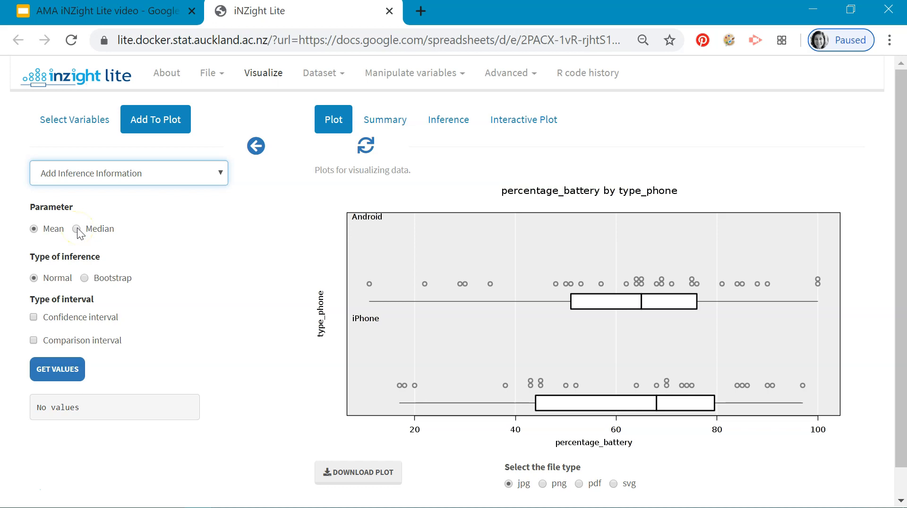
left_click(76, 228)
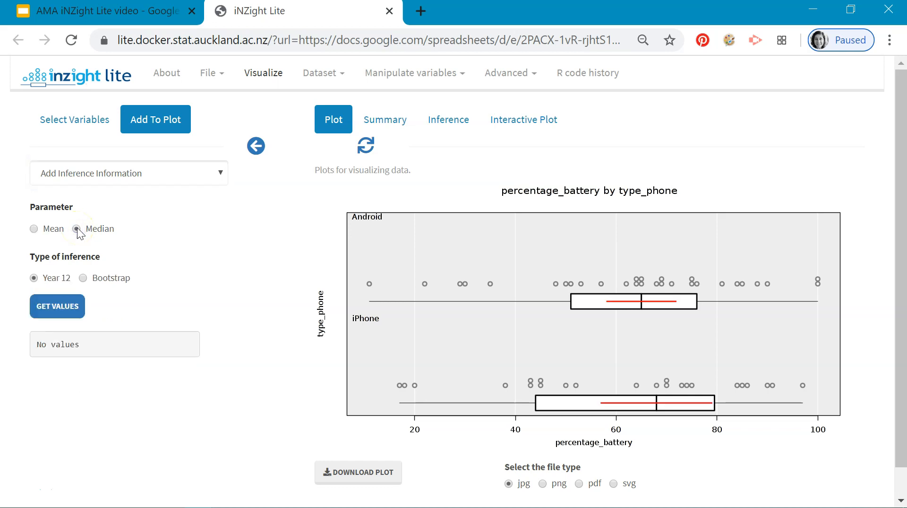
left_click(76, 228)
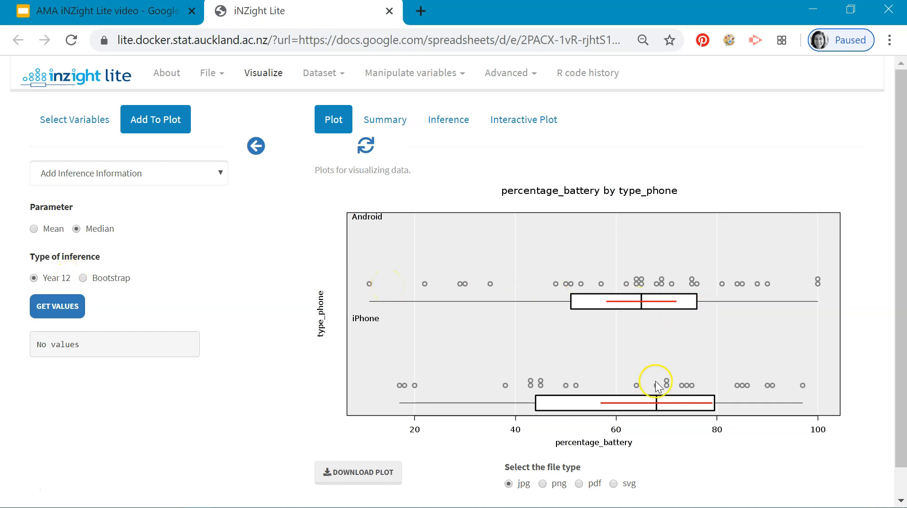
mouse_move(554, 354)
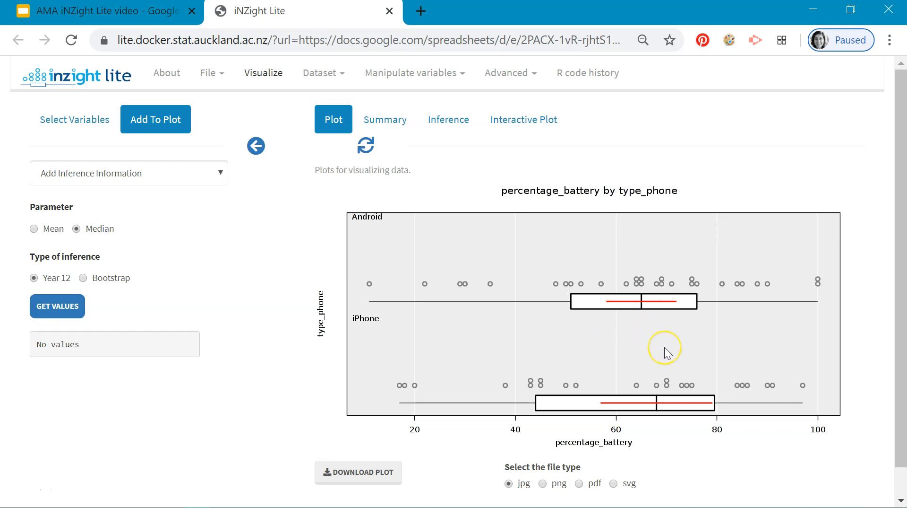
mouse_move(666, 354)
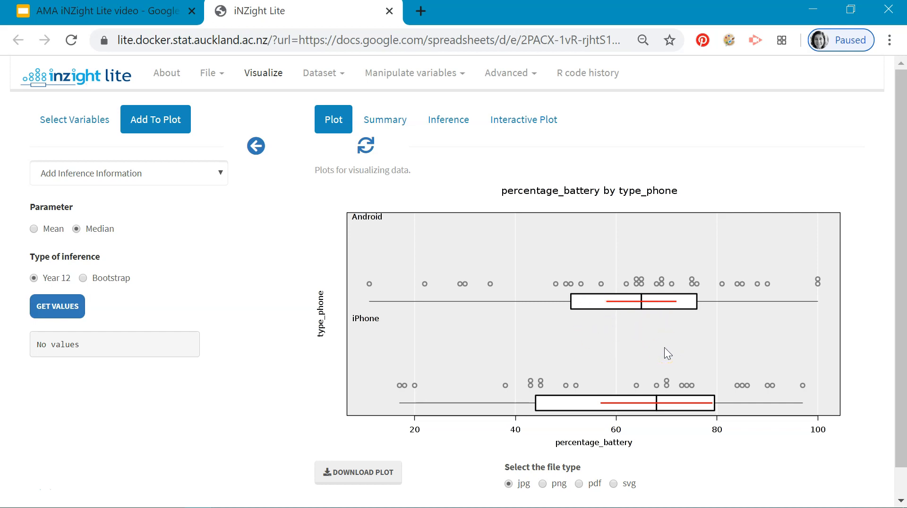
mouse_move(429, 360)
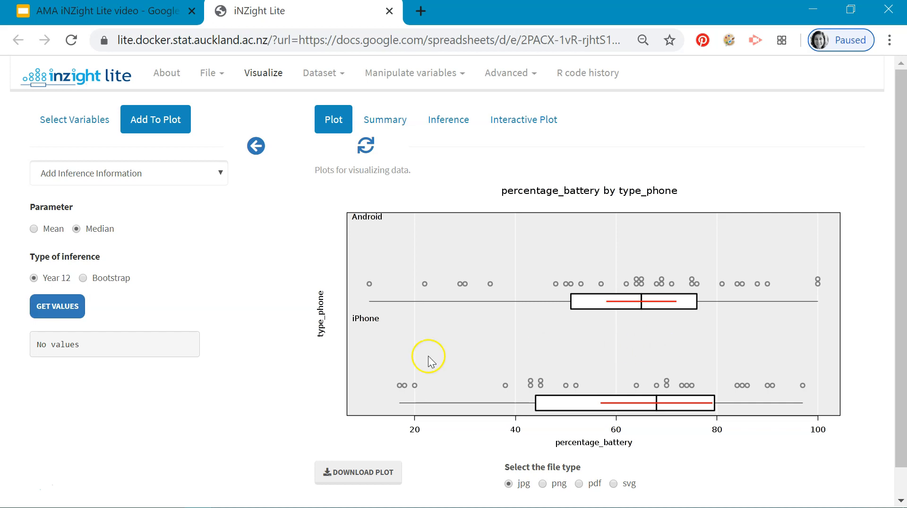
Step: Get the median interval values (Android 58.0–72.0, iPhone 56.9–79.1) and go back to variable selection
left_click(57, 305)
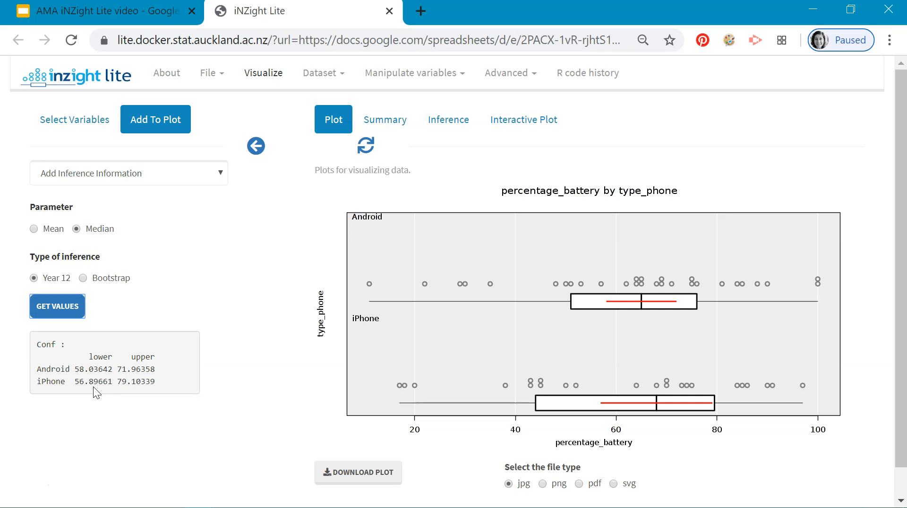
left_click(73, 119)
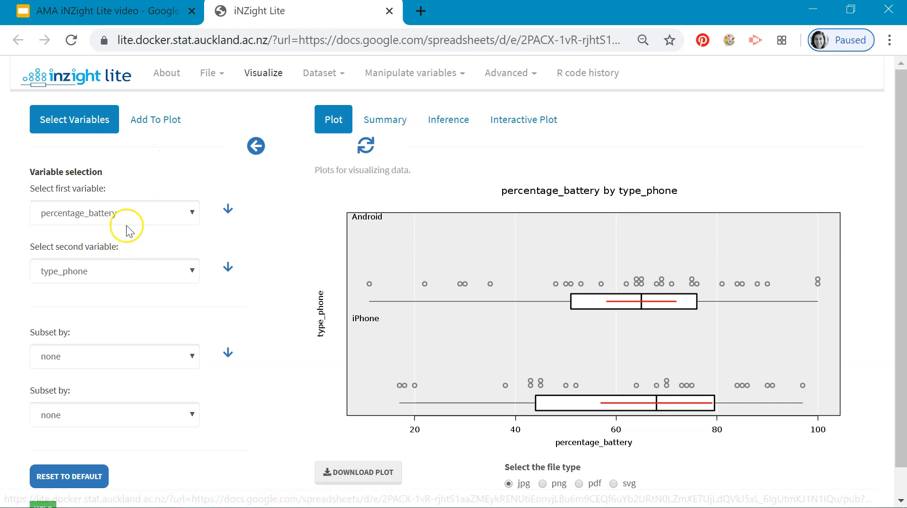
left_click(115, 270)
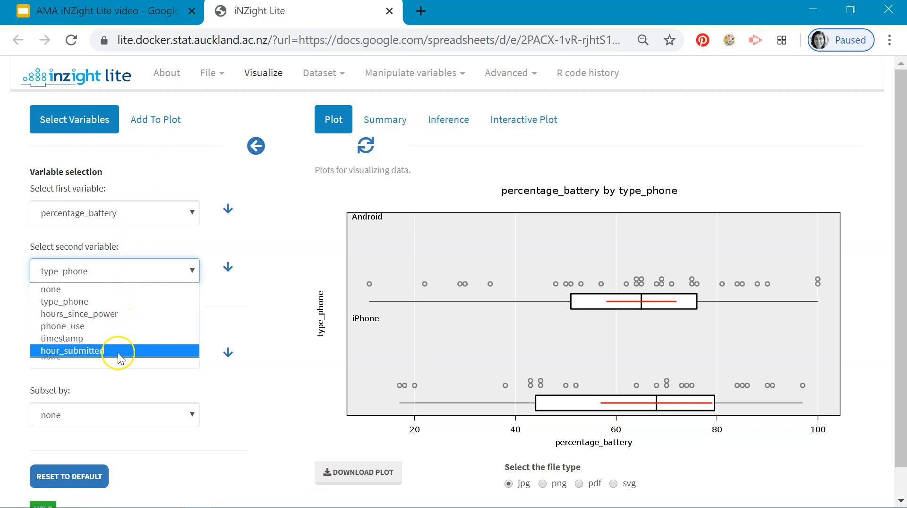
Step: Choose hour_submitted as the second variable, giving a battery-versus-hour scatter plot
left_click(71, 350)
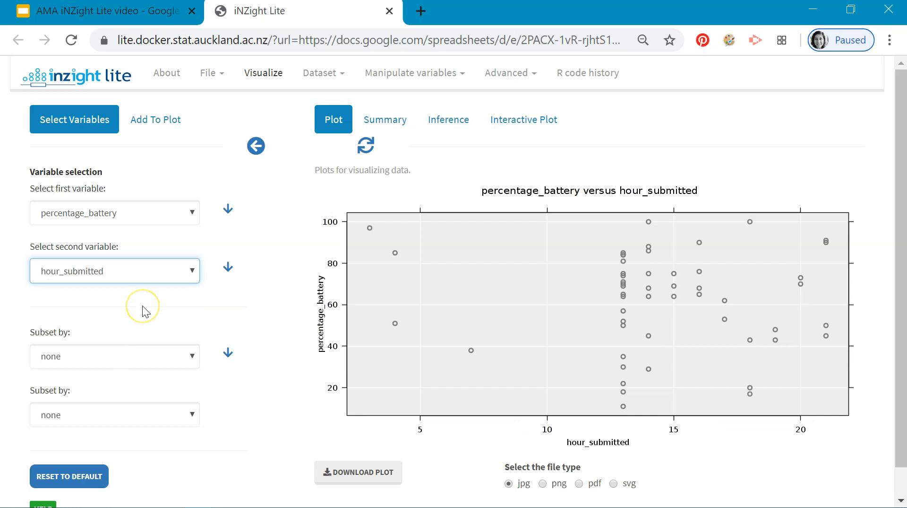
left_click(155, 119)
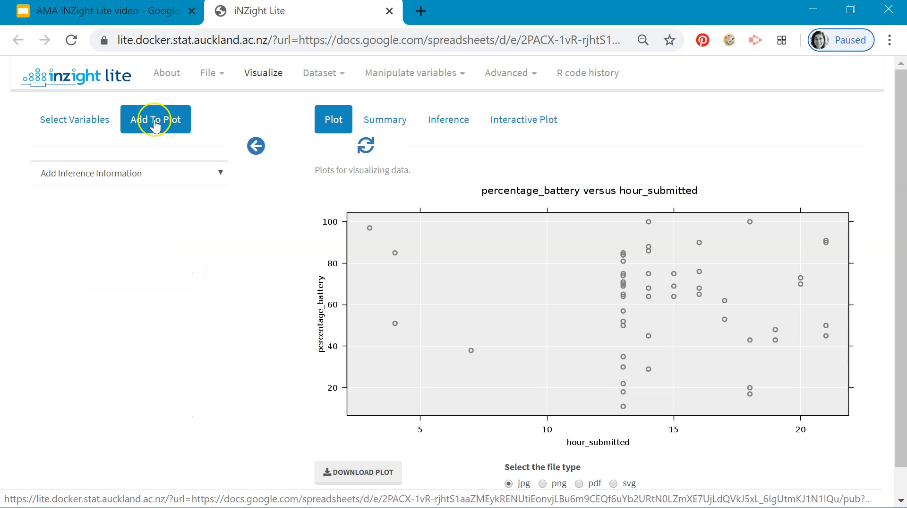
Step: From Trend Lines and Curves, add a linear trend line to the battery-versus-hour scatter plot
left_click(129, 172)
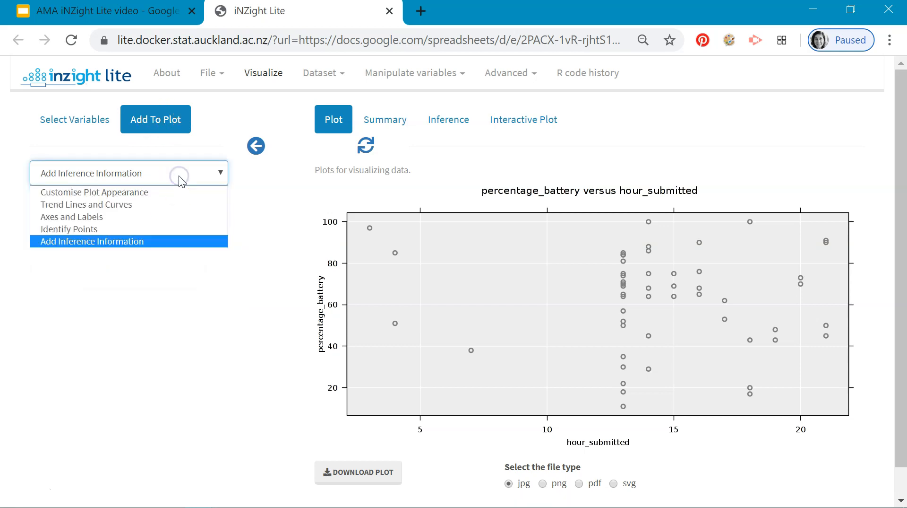
mouse_move(86, 205)
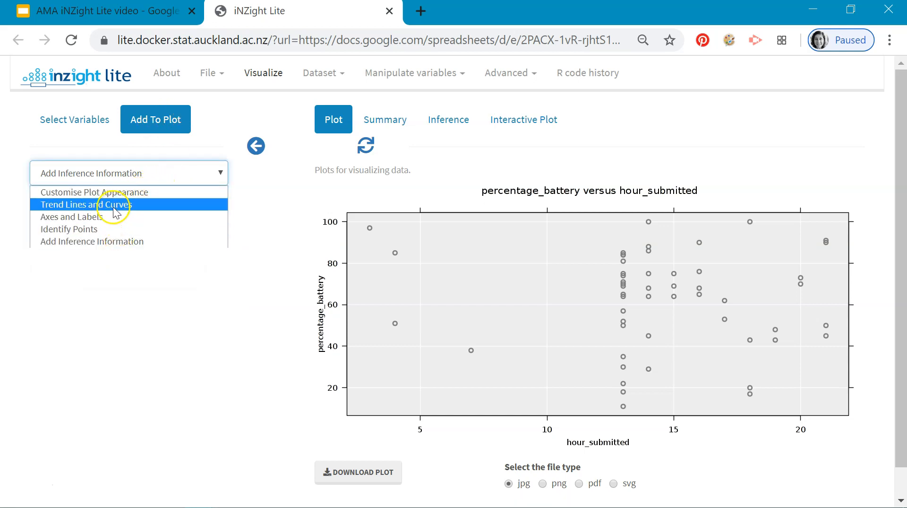
left_click(86, 204)
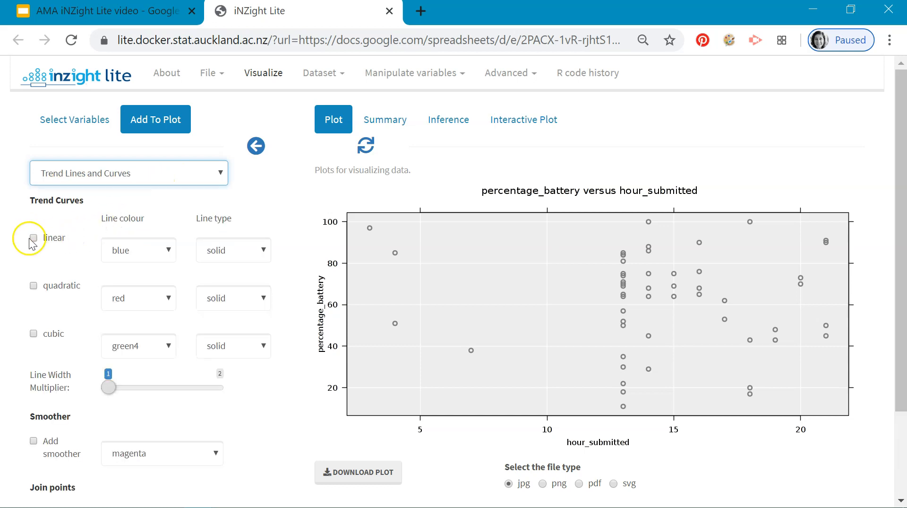
left_click(33, 239)
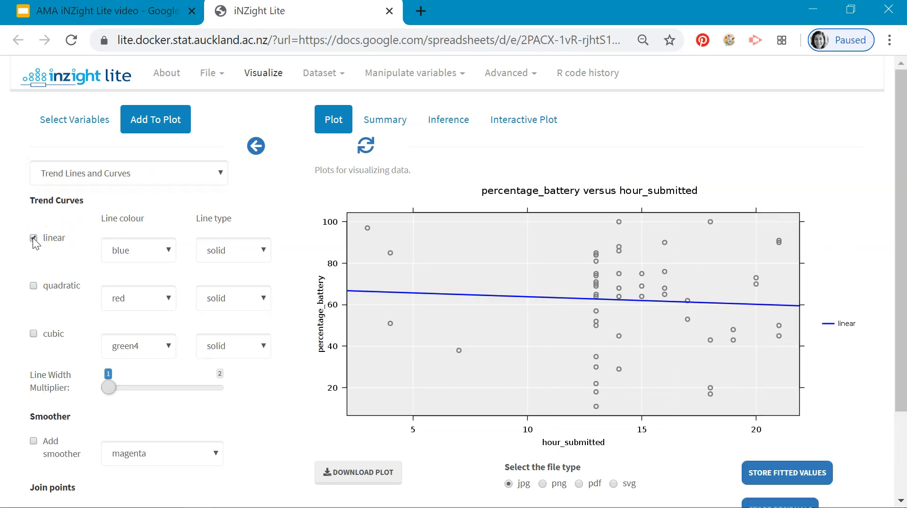
left_click(33, 237)
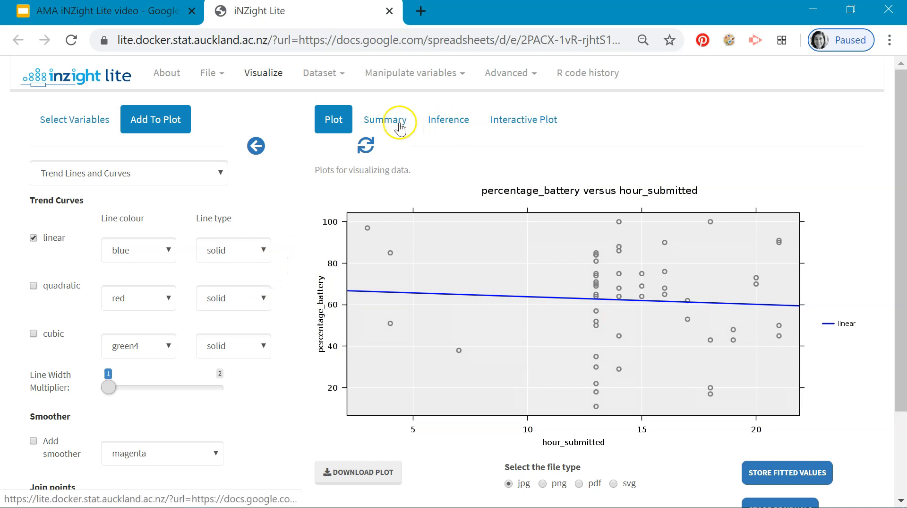
Step: Show the summary: battery = 67.53 − 0.3667 × hour, correlation −0.06, 52 observations
left_click(386, 119)
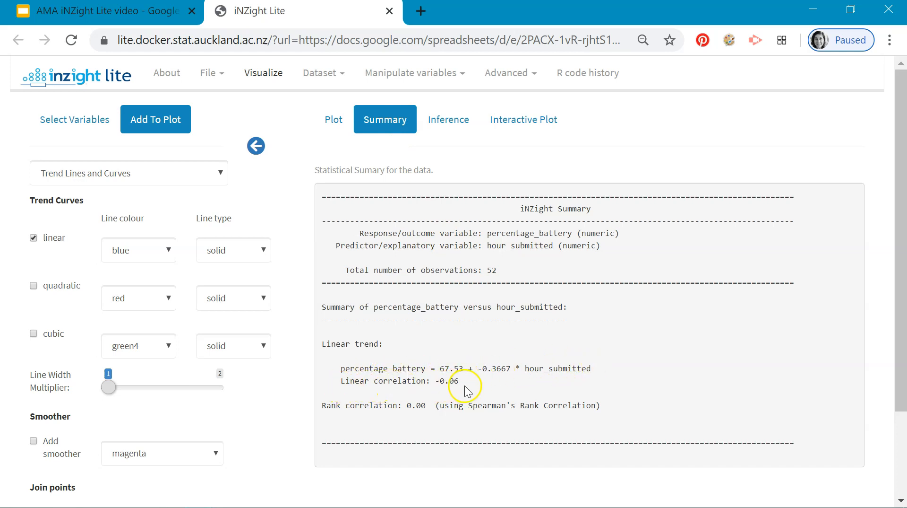
mouse_move(467, 389)
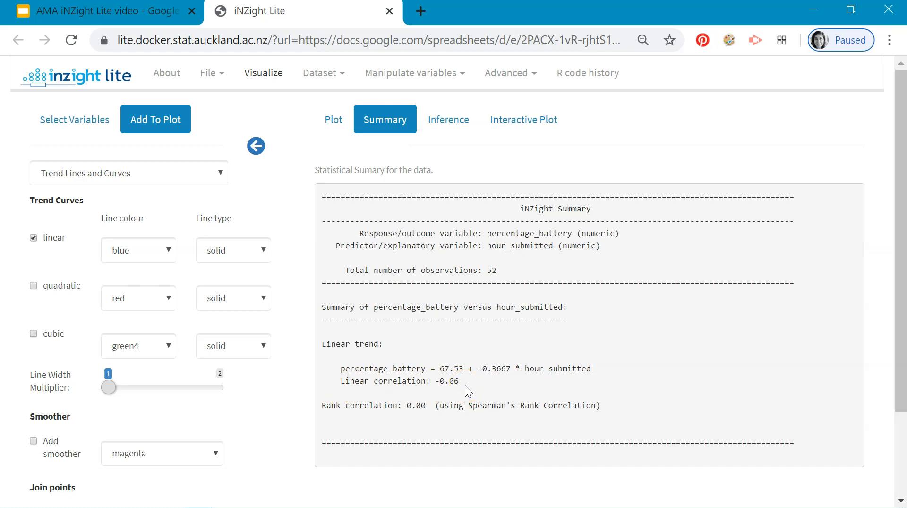
Step: Set the second variable to type_phone and view the Android versus iPhone plot and summary estimates
left_click(74, 119)
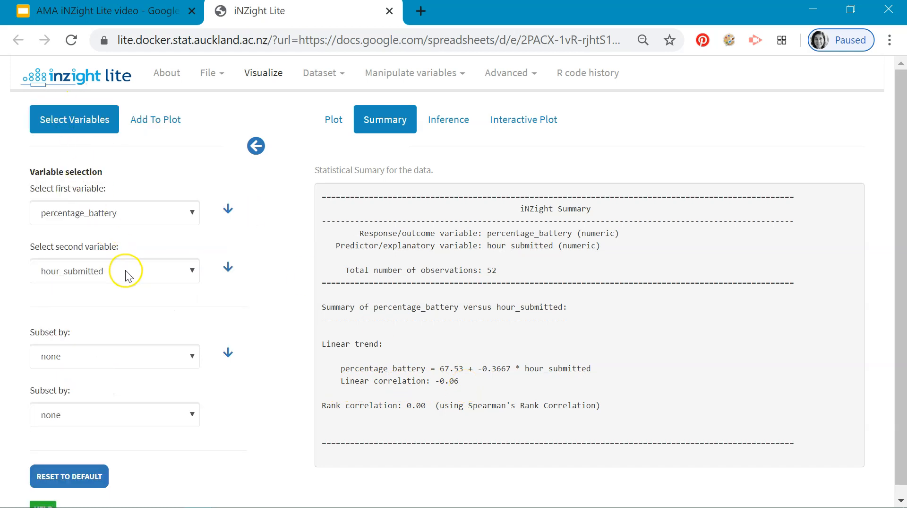
left_click(114, 270)
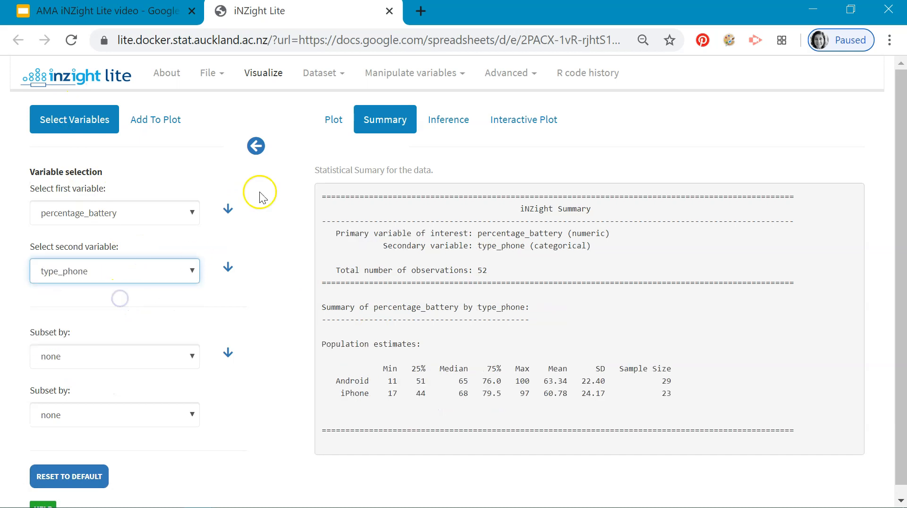
left_click(334, 119)
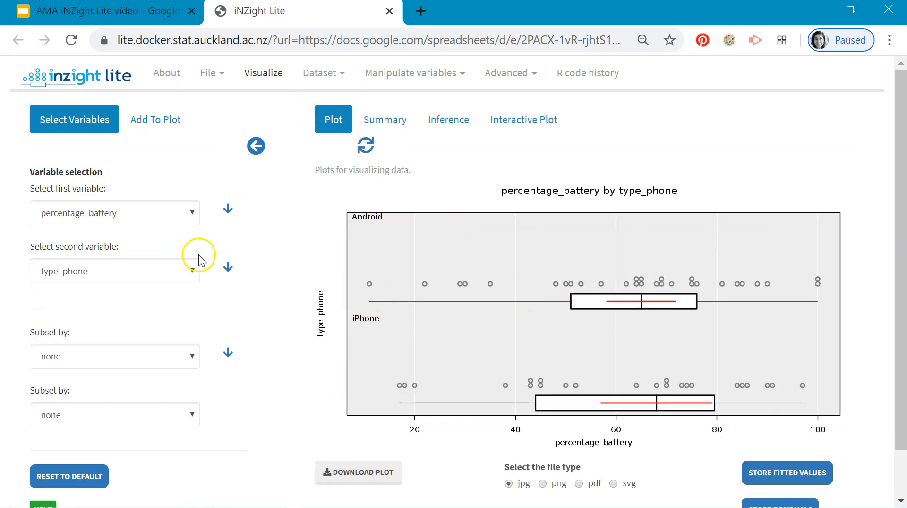
left_click(385, 119)
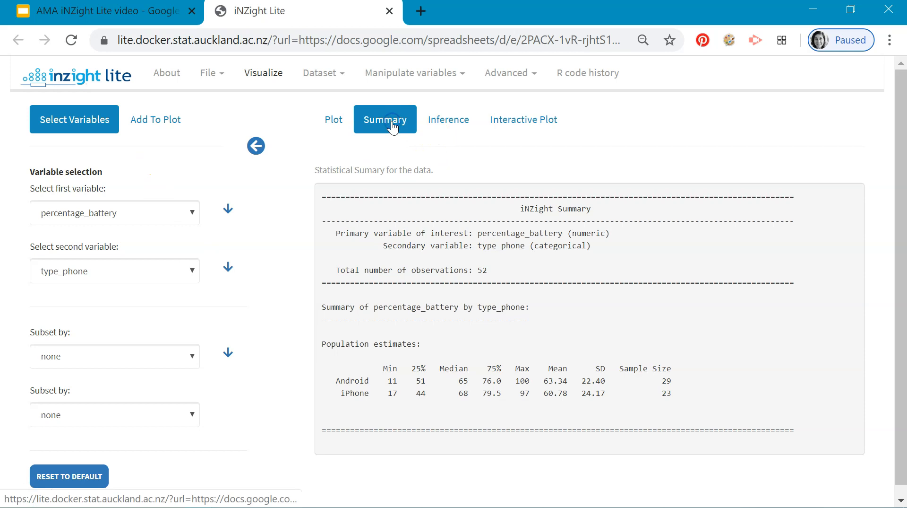
mouse_move(734, 372)
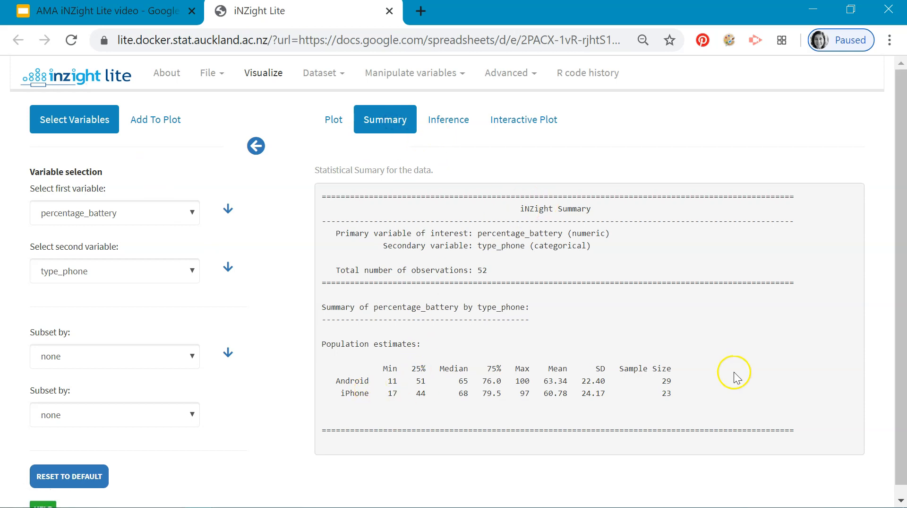
mouse_move(357, 395)
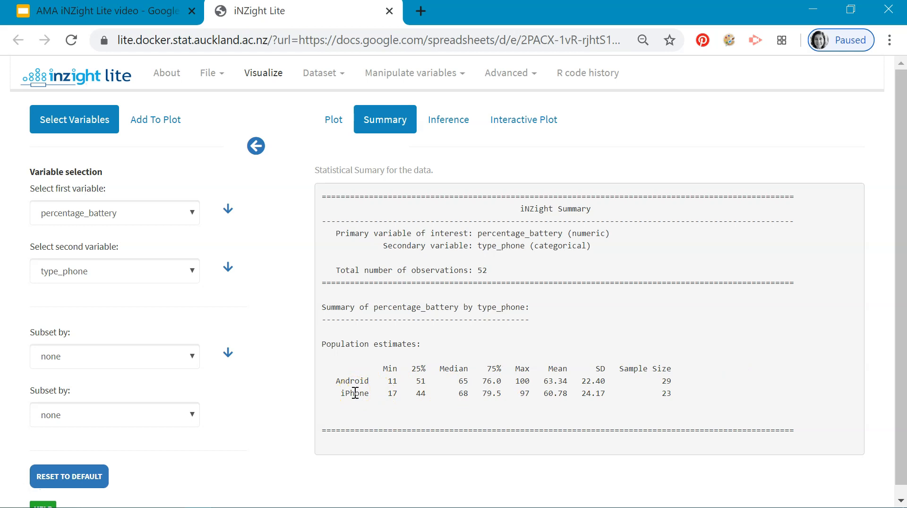
mouse_move(126, 223)
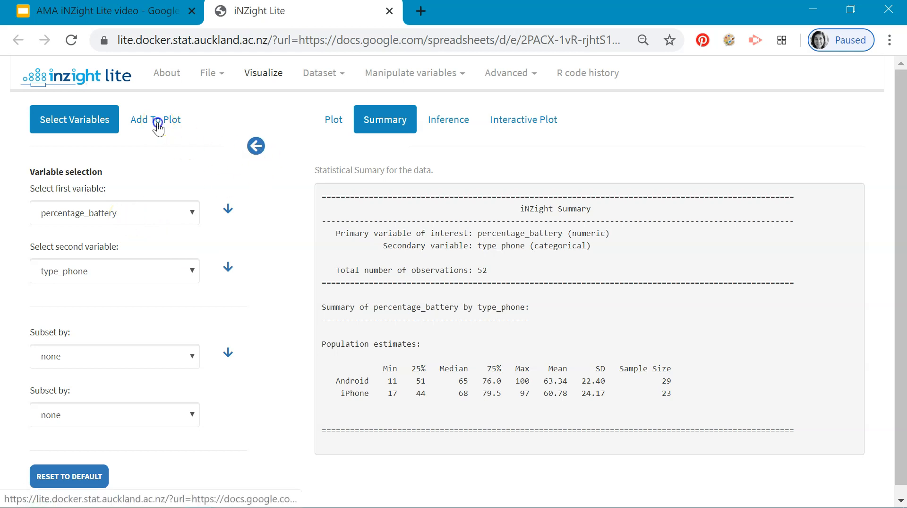
Step: Show the Axes and Labels settings, with blank titles and x-axis limits 11 to 100
left_click(155, 119)
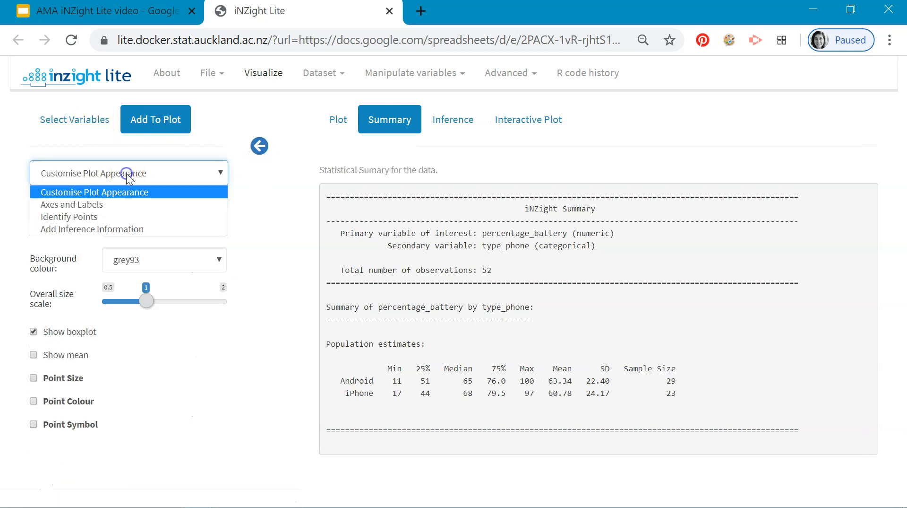
left_click(71, 204)
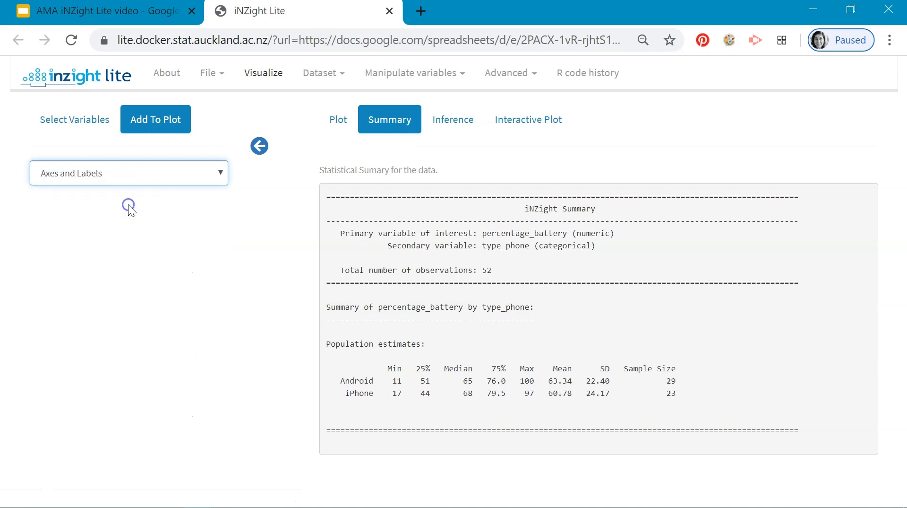
left_click(129, 172)
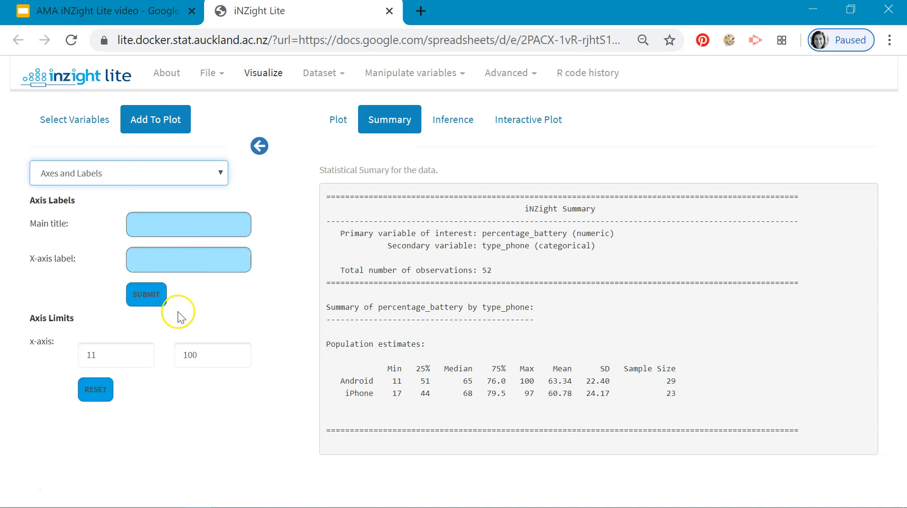
left_click(128, 172)
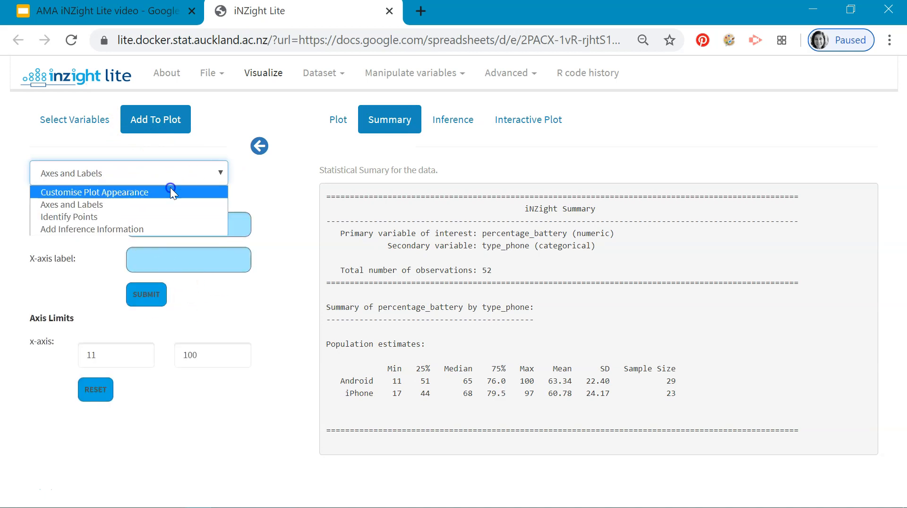
Step: In Customise Plot Appearance, set background darkolivegreen2, enable point size and colour, and fill point interiors
left_click(163, 259)
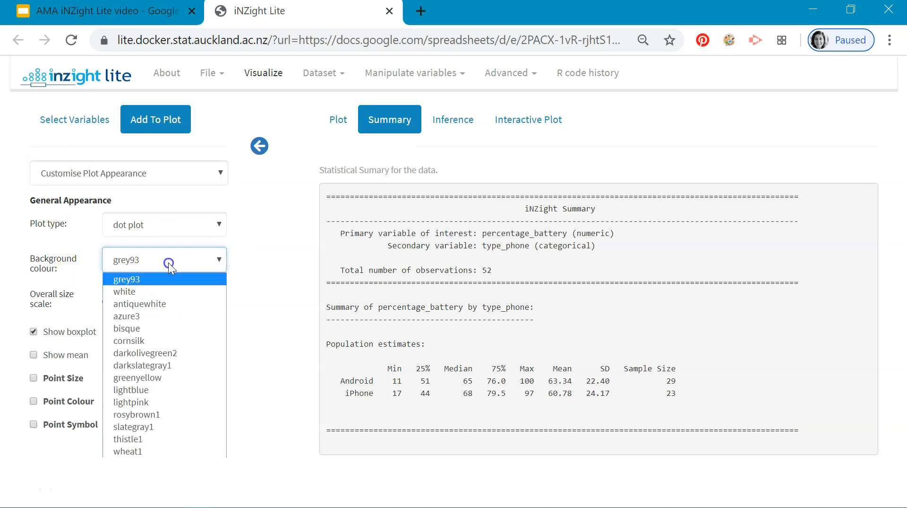
left_click(338, 119)
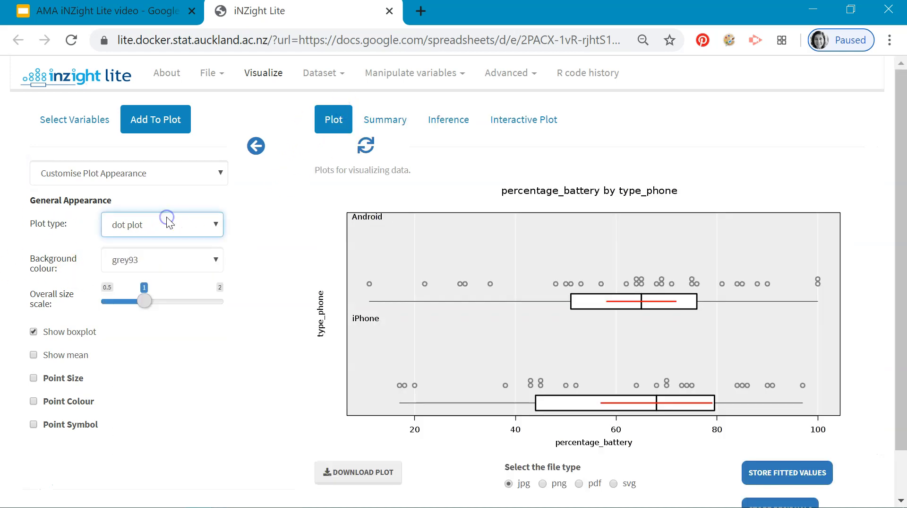
left_click(161, 259)
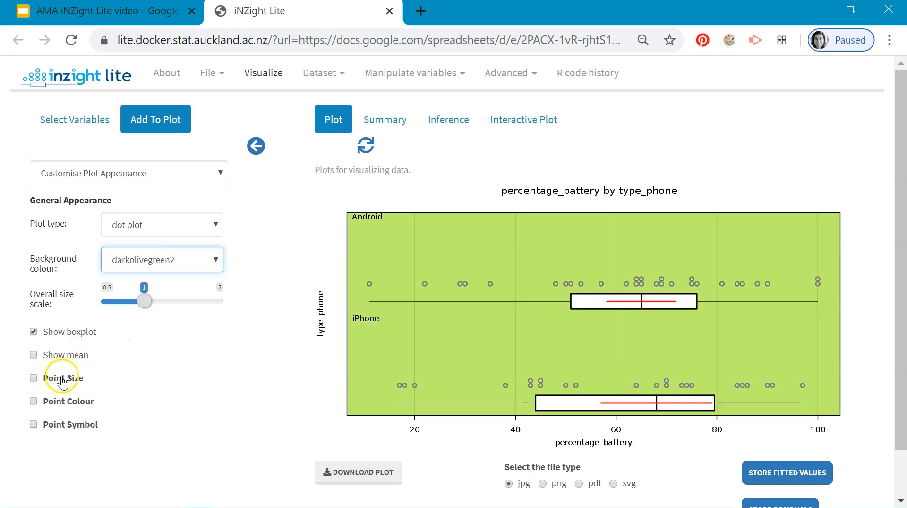
left_click(34, 377)
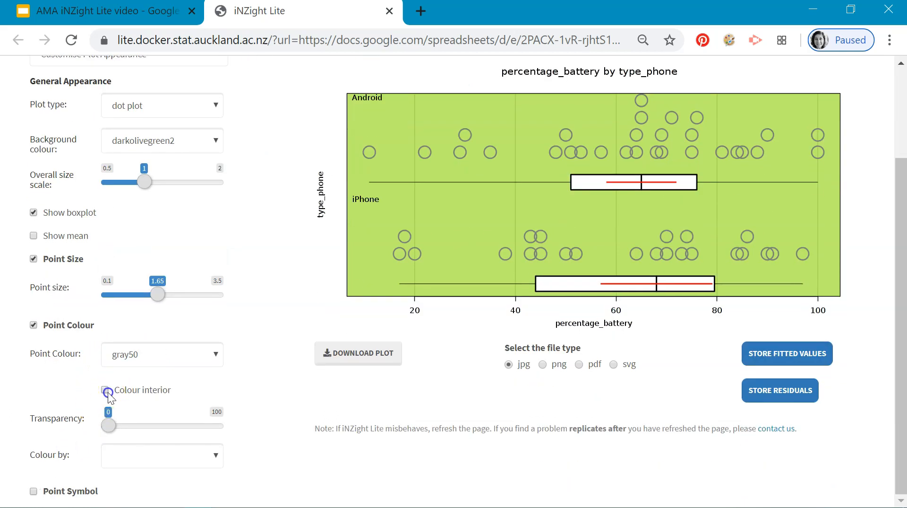
left_click(105, 390)
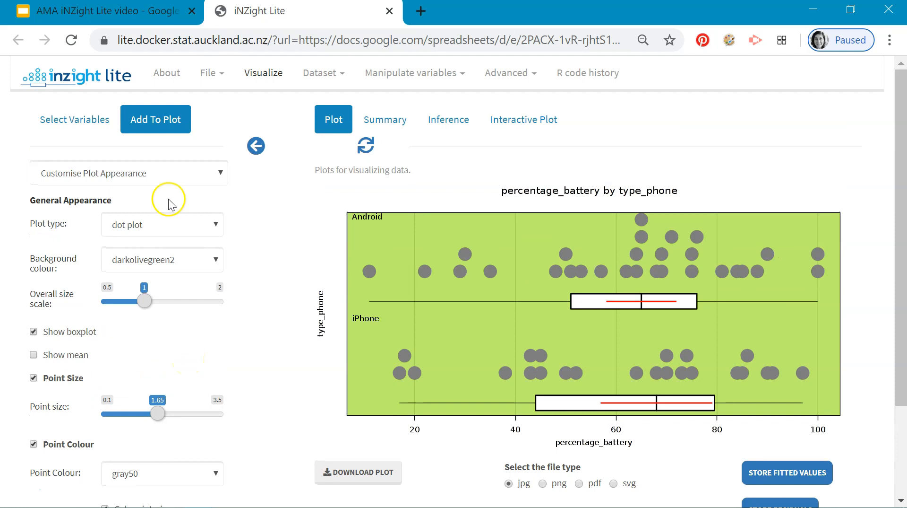
Step: Change the plot type to (gg) beeswarm, Android red and iPhone blue, then return to variable choices
left_click(161, 225)
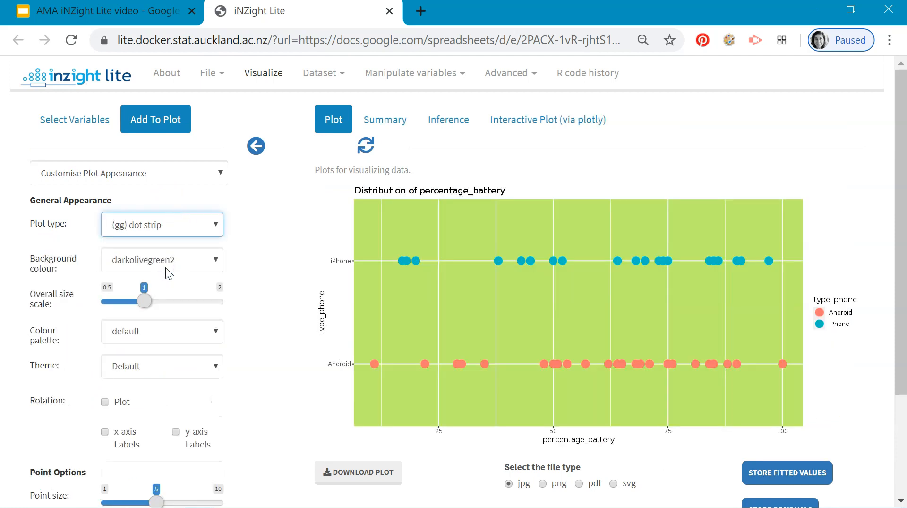
left_click(161, 225)
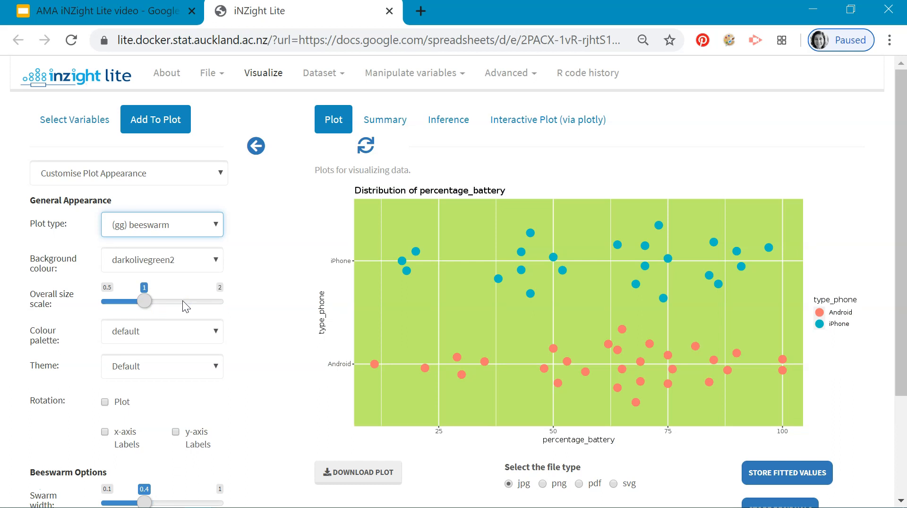
mouse_move(184, 300)
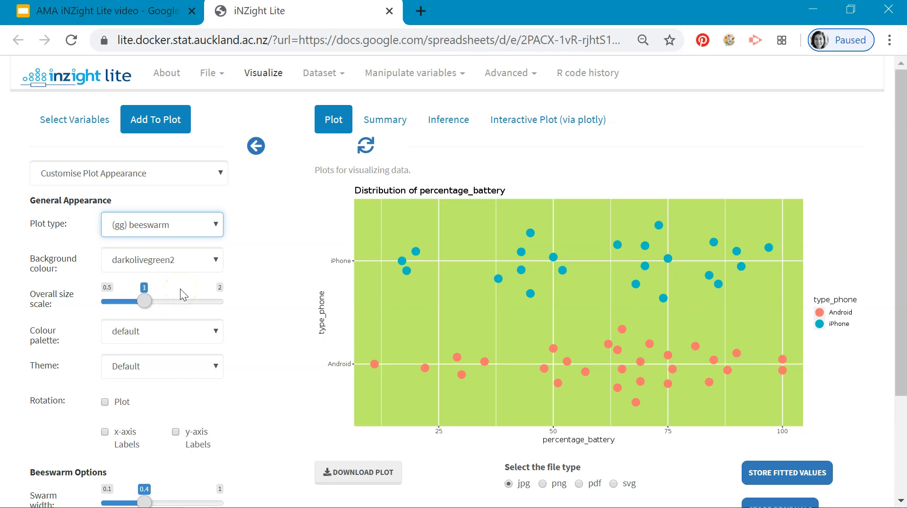
left_click(73, 119)
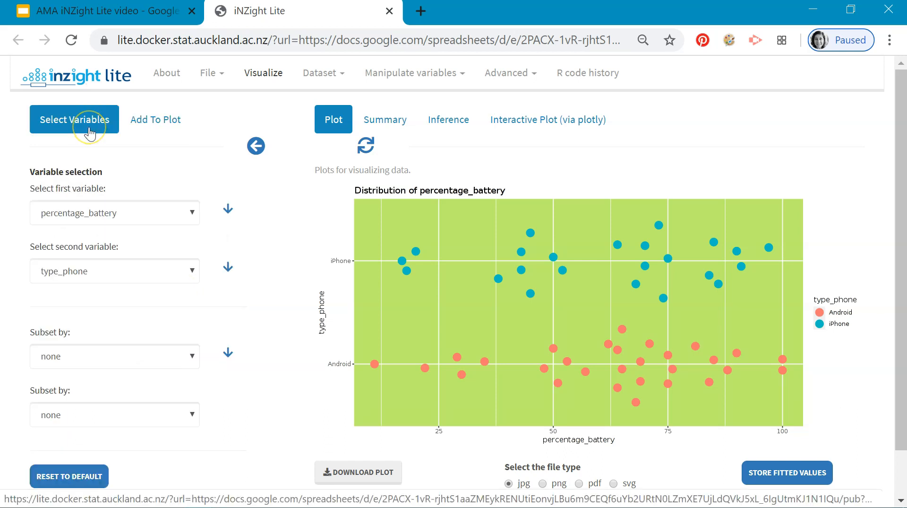